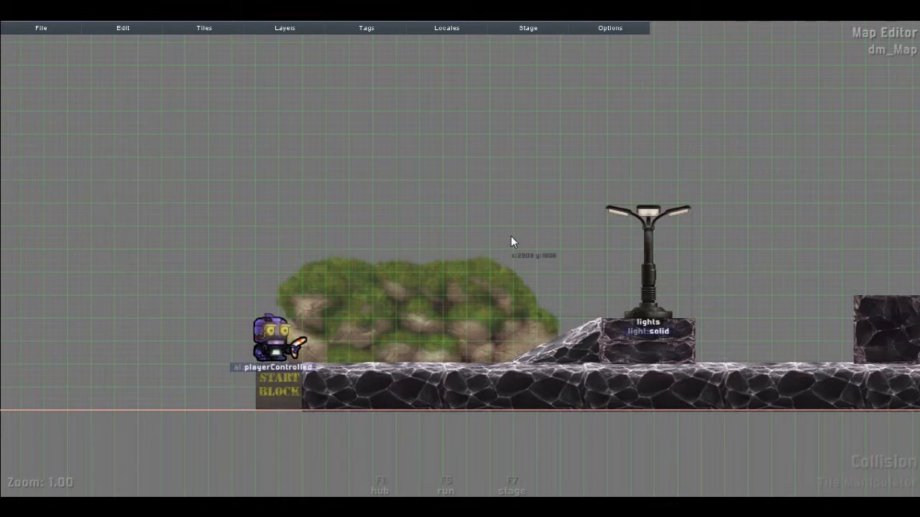
mouse_move(482, 239)
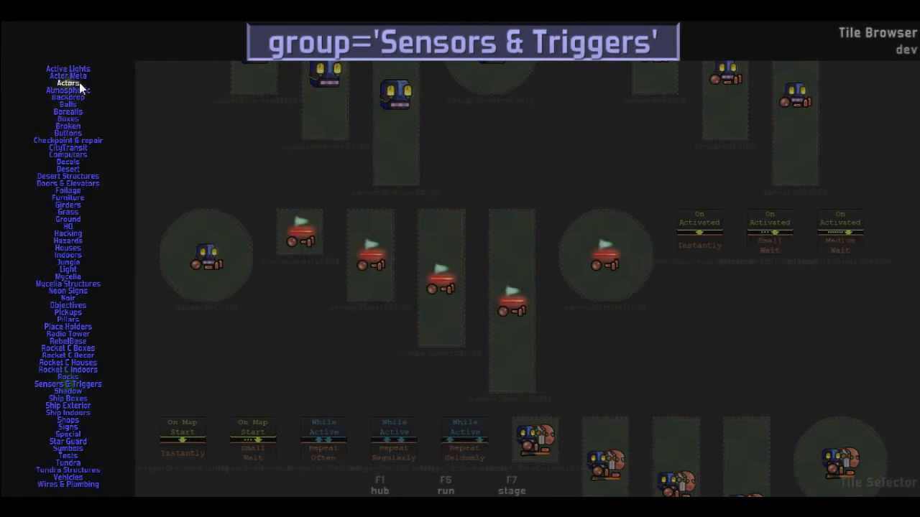
mouse_move(69, 126)
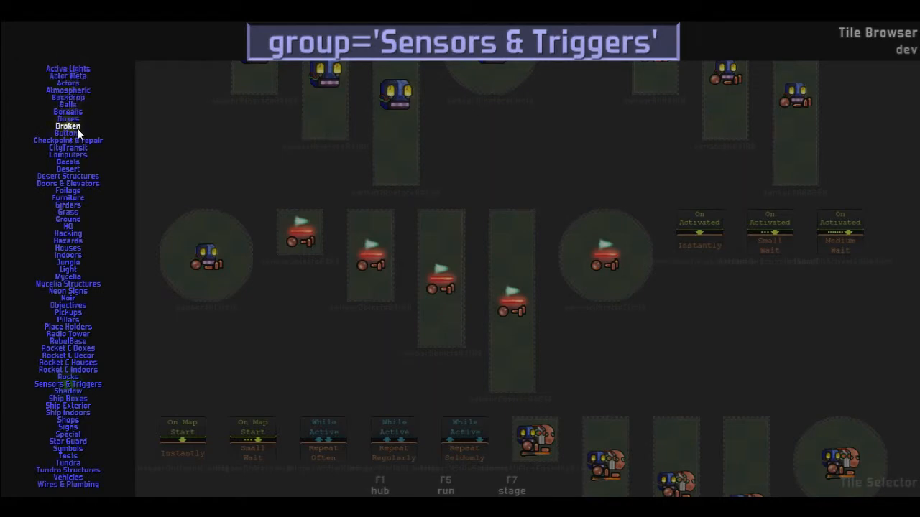
mouse_move(68, 313)
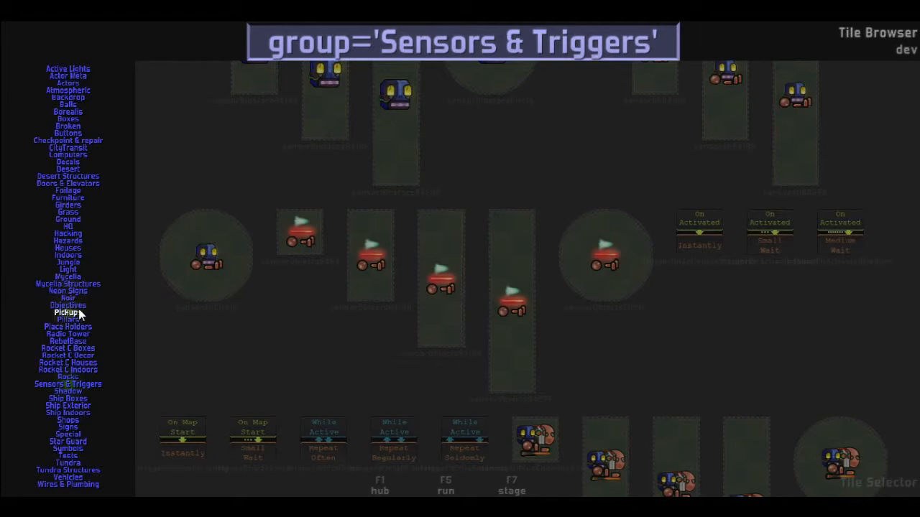
Step: Place an On Activated – Instantly trigger from Sensors & Triggers above the bushes
left_click(68, 313)
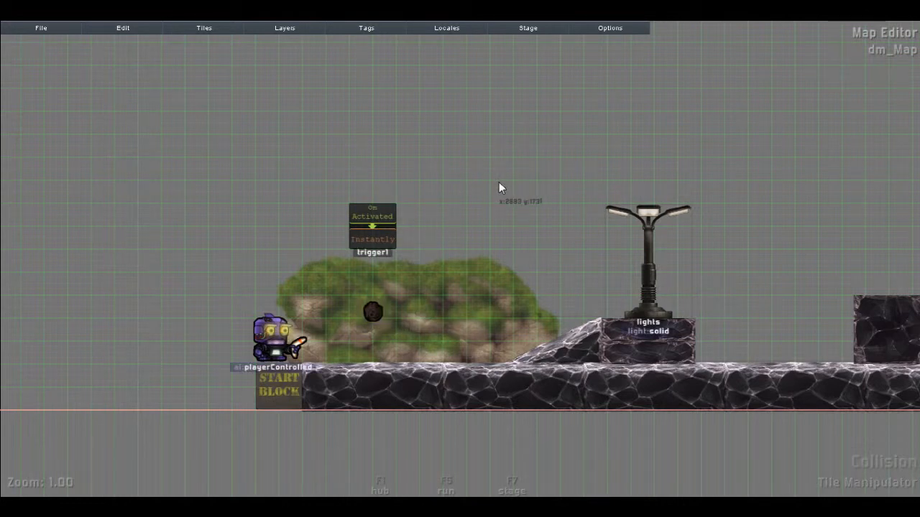
mouse_move(406, 250)
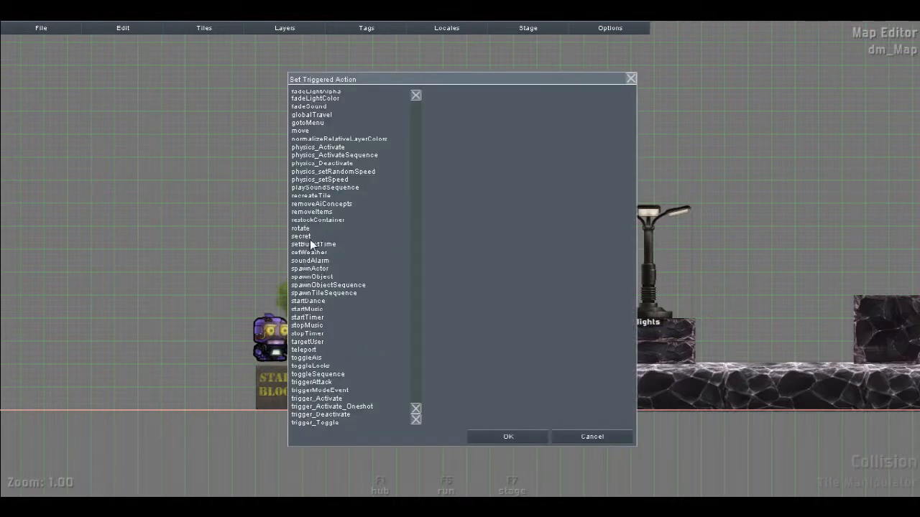
Step: Give trigger1 the secret action and tag the dark ball object with id bomb
left_click(301, 235)
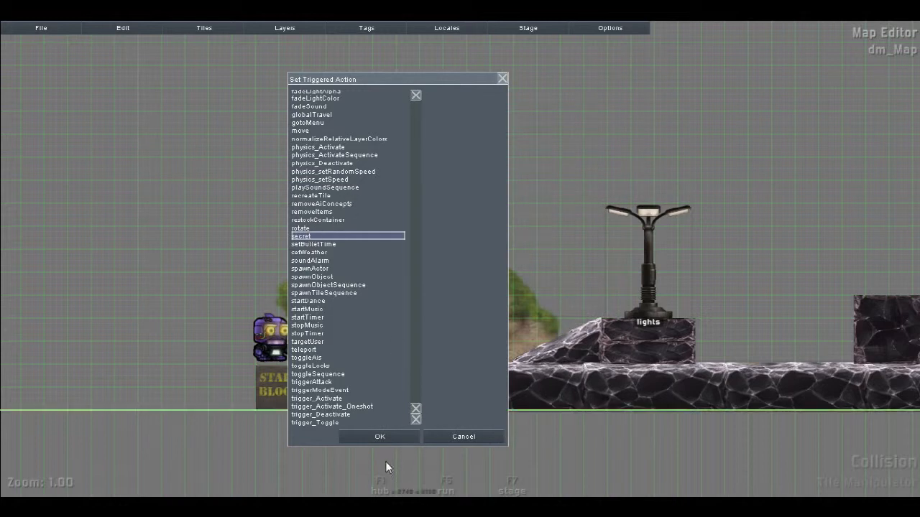
left_click(379, 437)
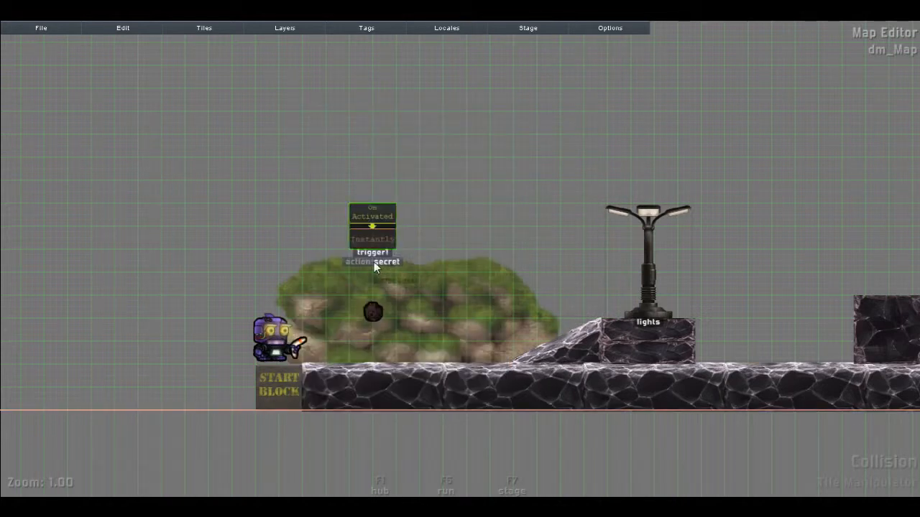
right_click(372, 261)
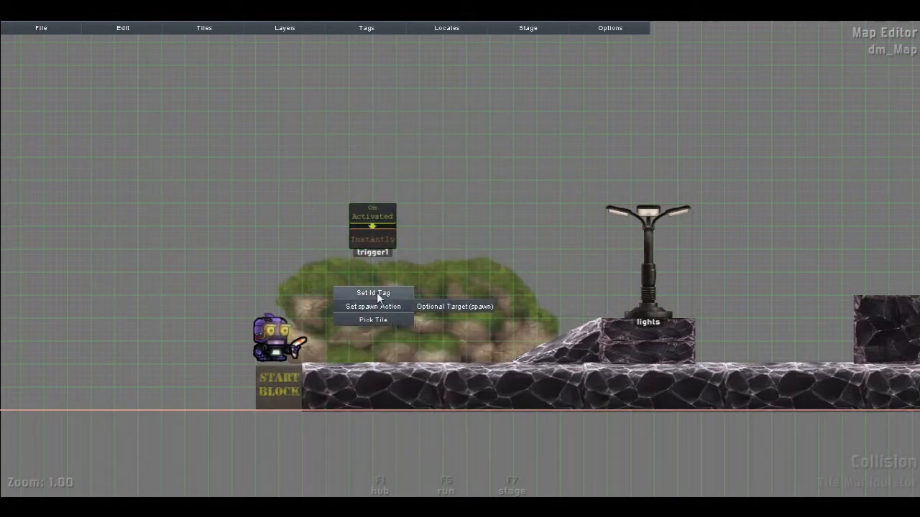
left_click(374, 293)
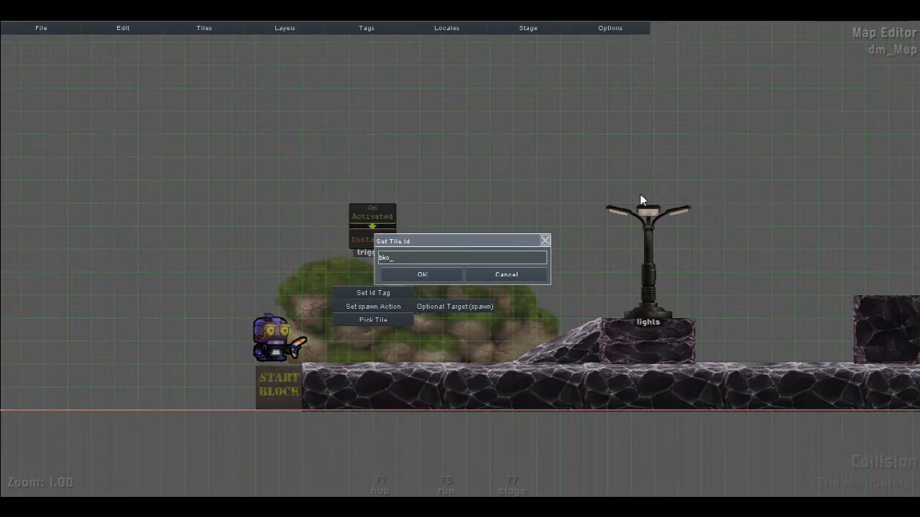
left_click(423, 274)
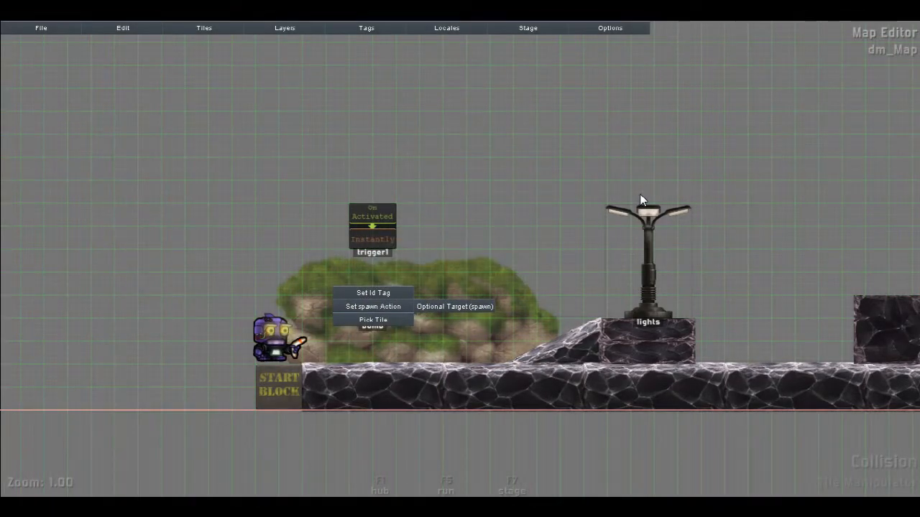
Step: Make bomb the optional target of trigger1's secret action
left_click(454, 306)
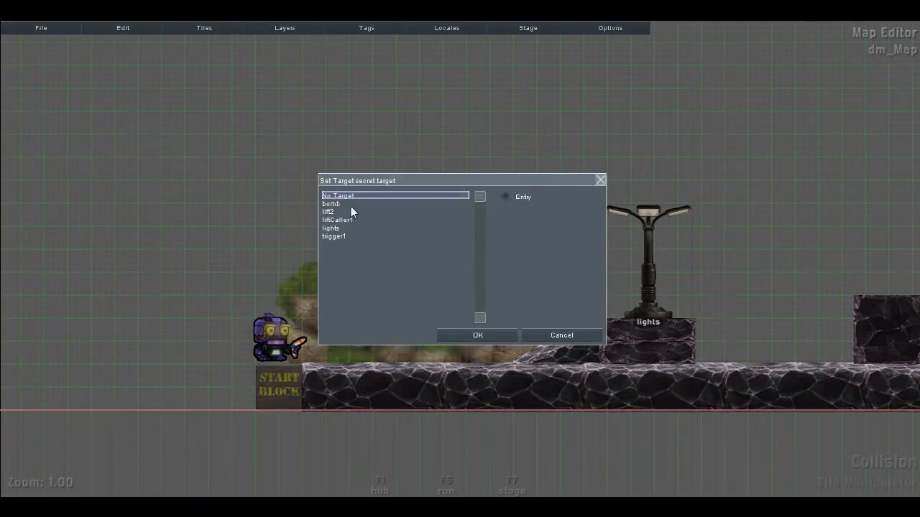
left_click(477, 335)
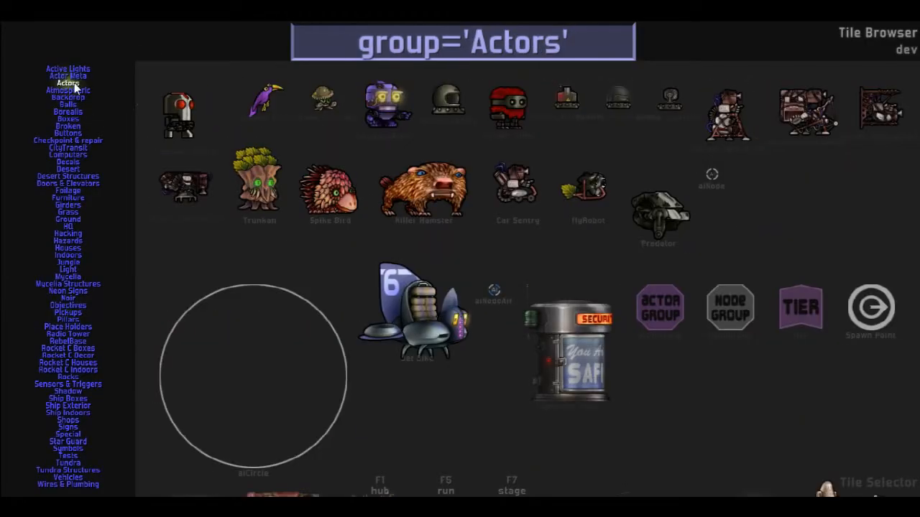
Step: Place a switch beside the bushes whose trigger_Activate action targets trigger1
left_click(66, 132)
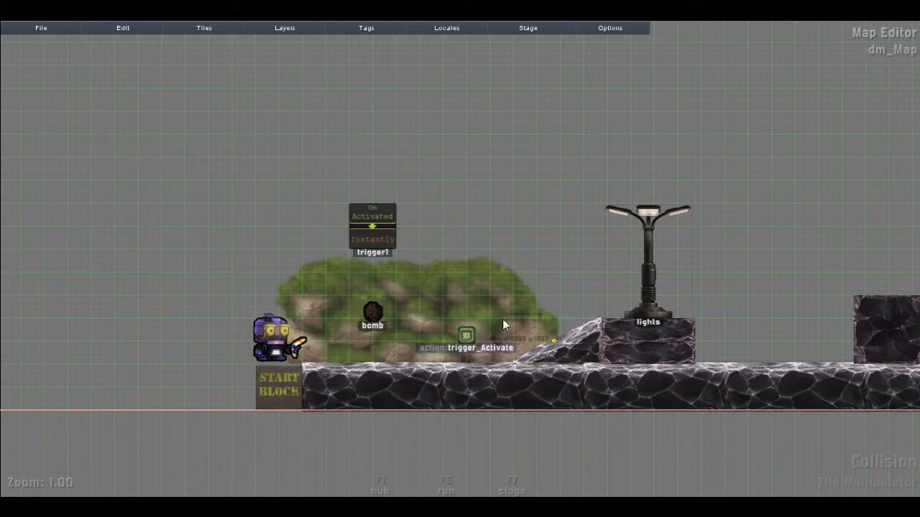
left_click(466, 334)
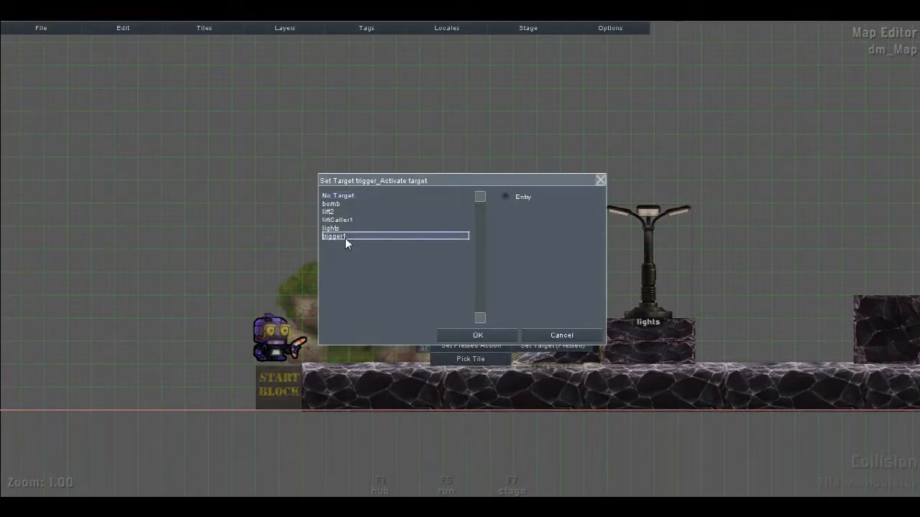
left_click(477, 335)
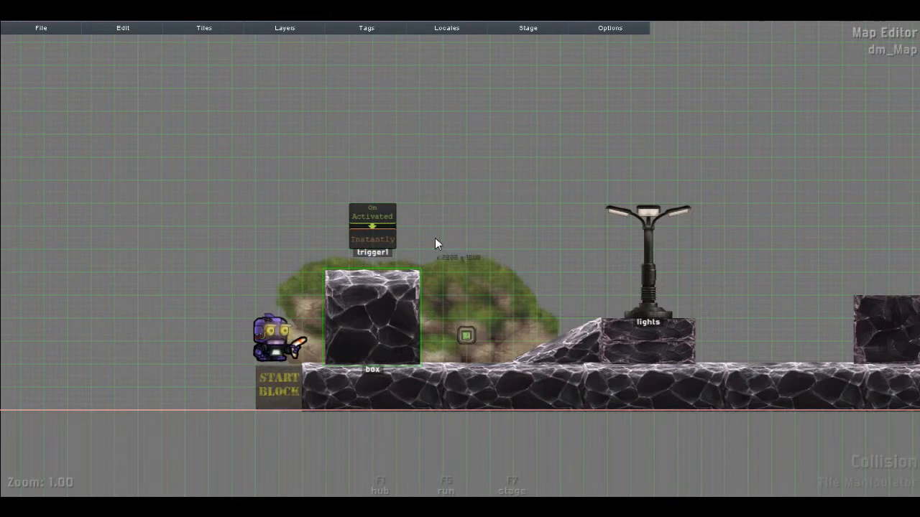
mouse_move(440, 243)
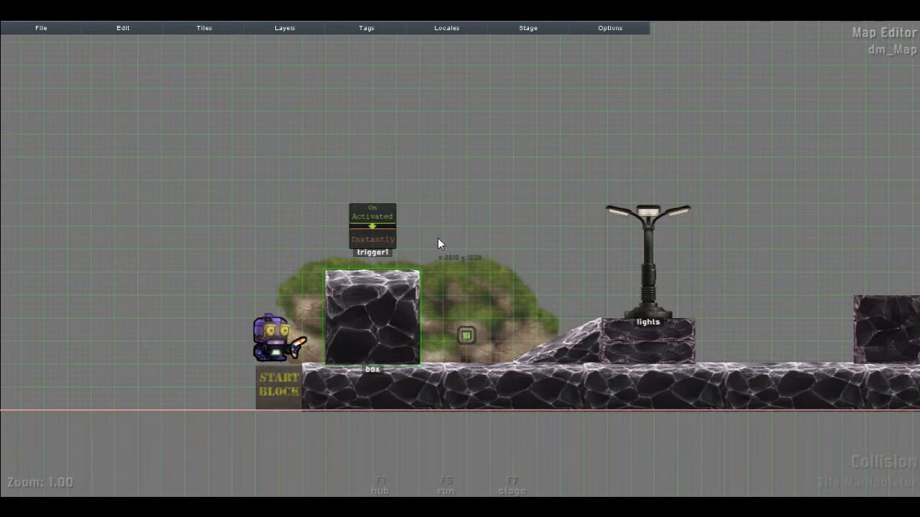
Step: Make the box trigger1's optional triggered target and raise it above the bushes
right_click(373, 223)
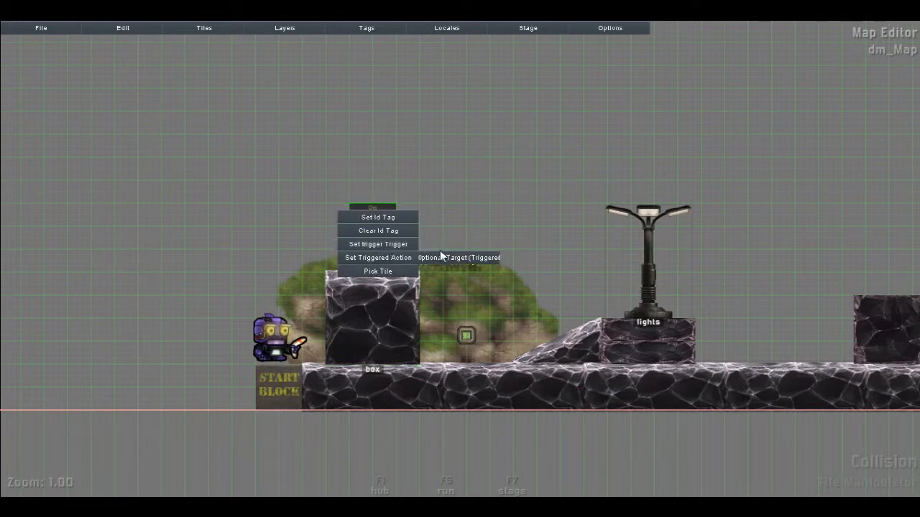
left_click(376, 257)
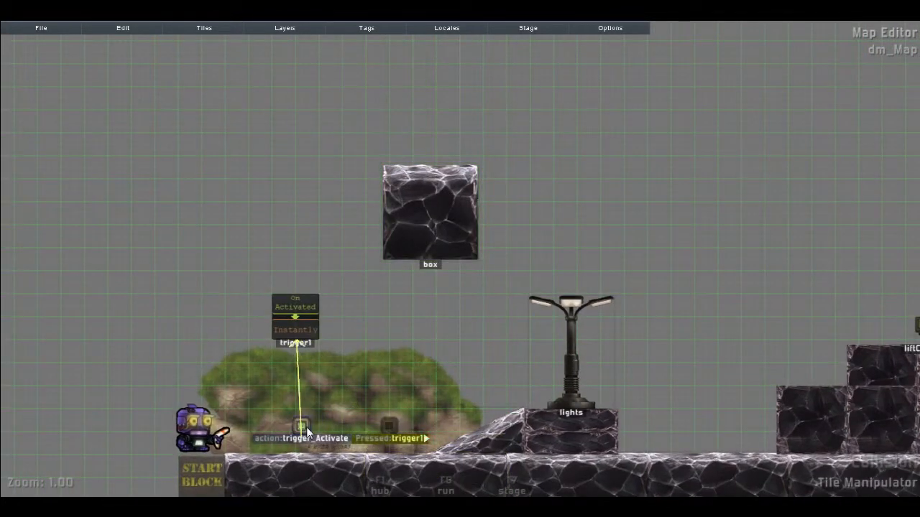
Step: Change trigger1's triggered action from secret to physics_Activate
right_click(430, 213)
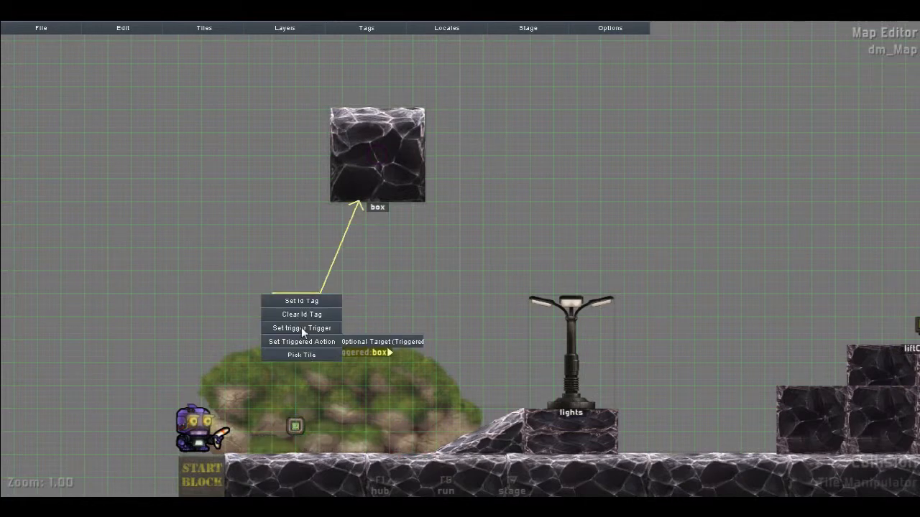
left_click(302, 342)
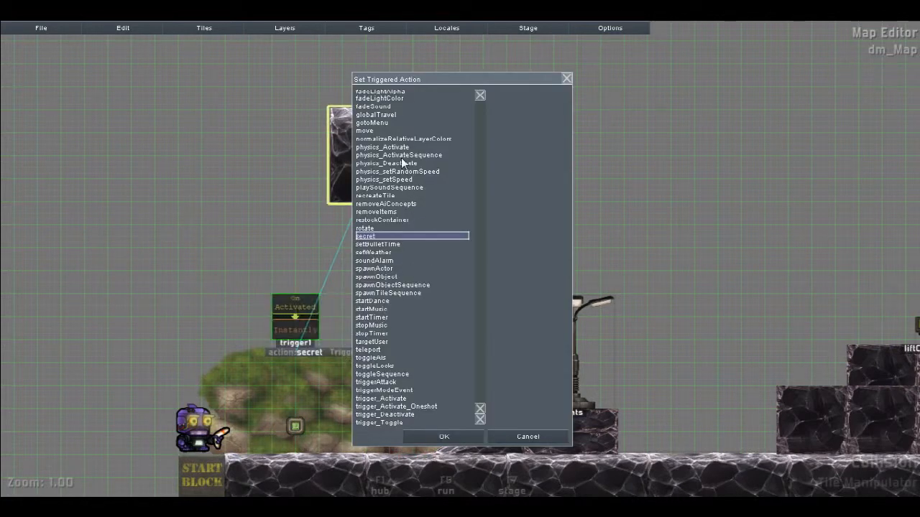
left_click(382, 147)
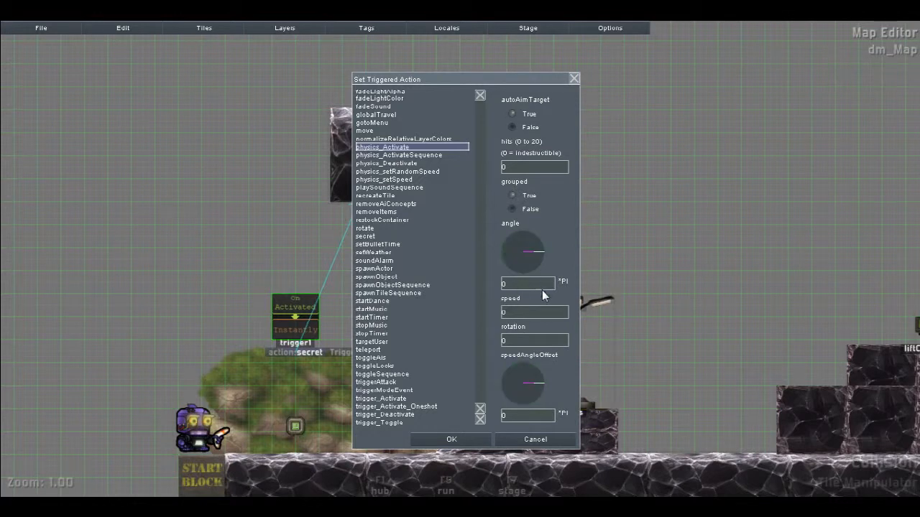
left_click(451, 440)
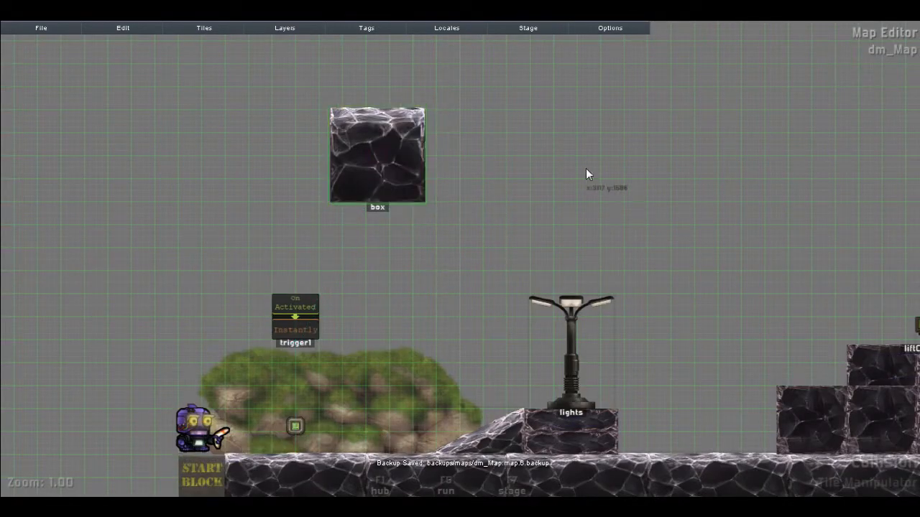
Step: Select the box and reopen trigger1's physics_Activate settings showing angle about 0.16
left_click(377, 155)
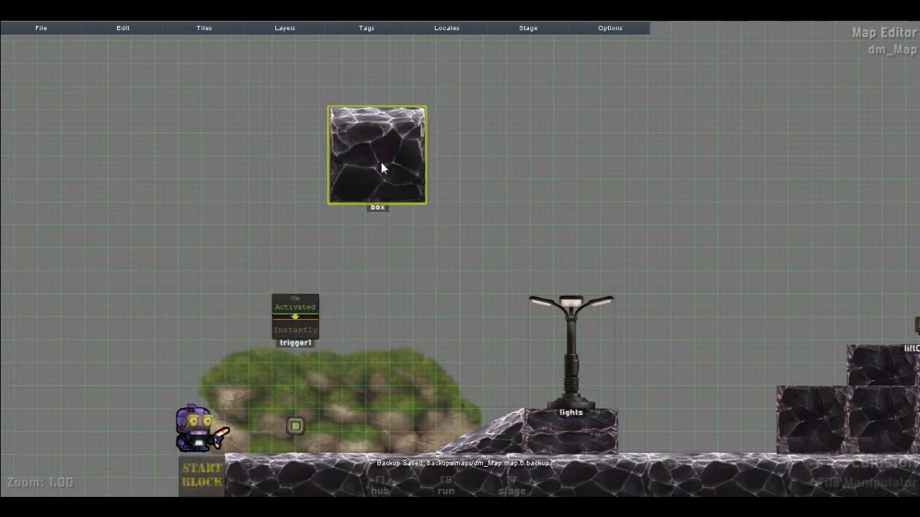
right_click(376, 155)
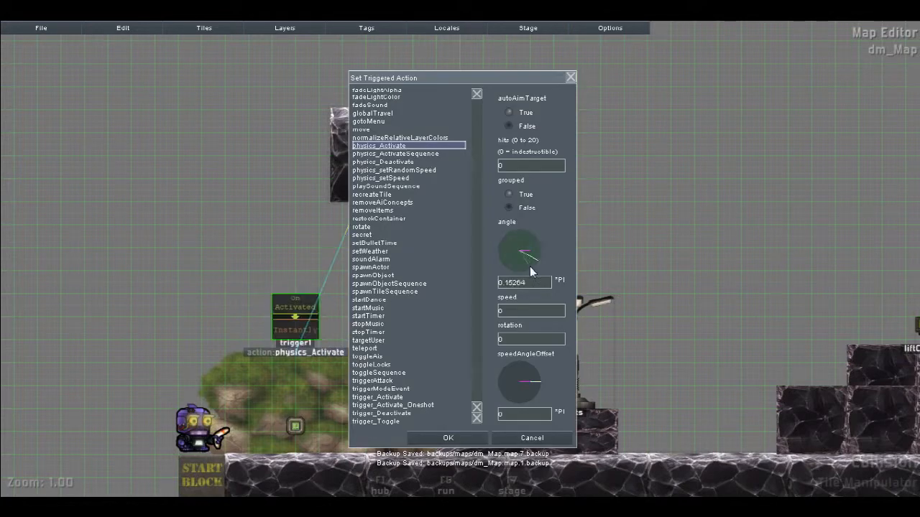
Step: Set the physics_Activate launch angle to about 0.30 and confirm the push on the box
left_click(447, 437)
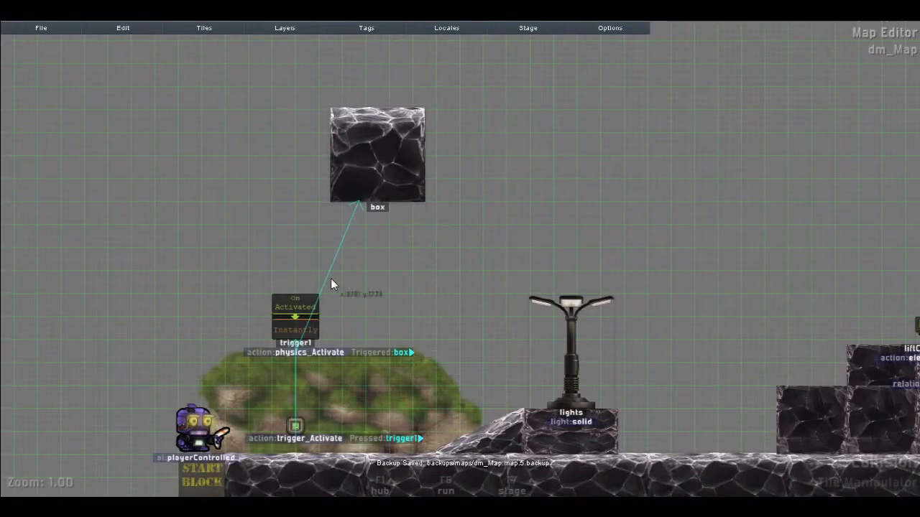
left_click(309, 352)
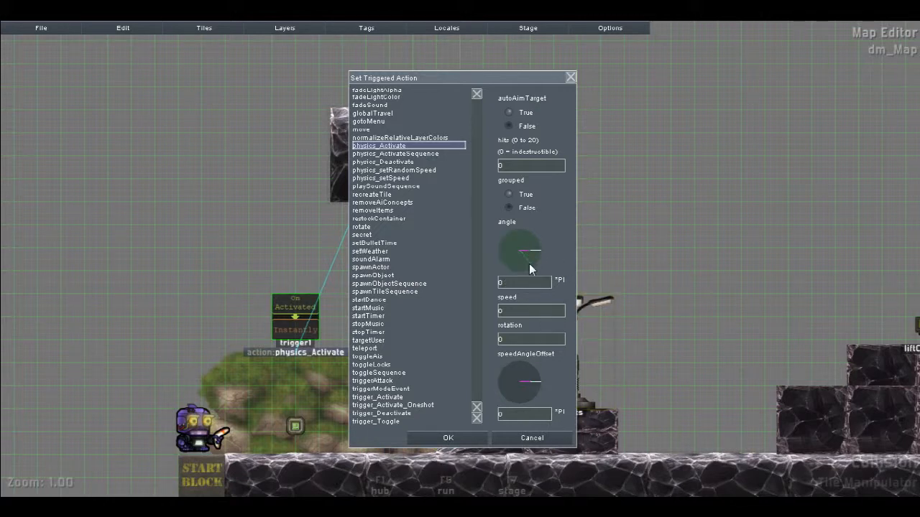
left_click(520, 252)
type("3")
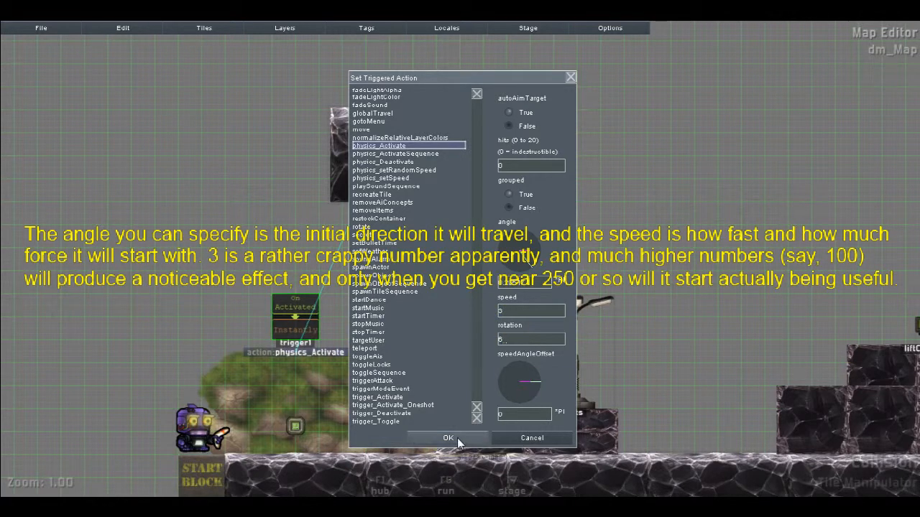
left_click(448, 437)
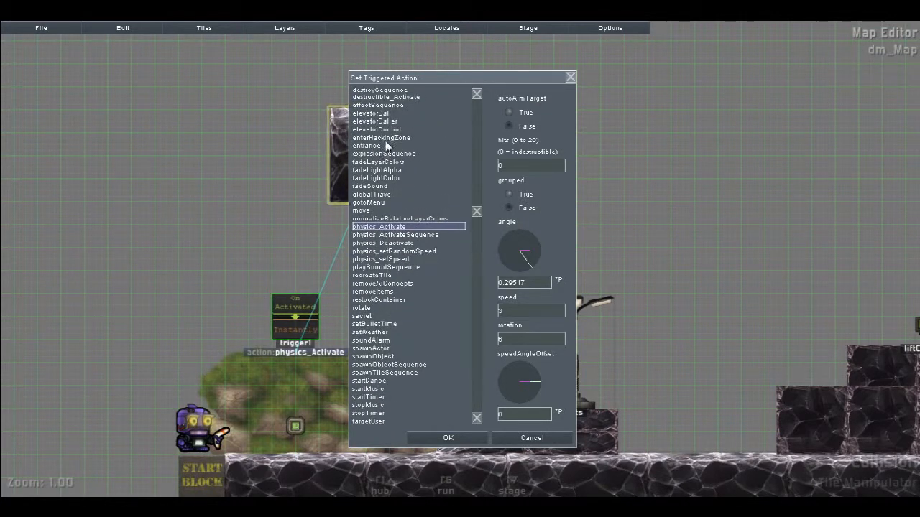
Step: Replace physics_Activate with a destroySequence action aimed at the box
left_click(378, 132)
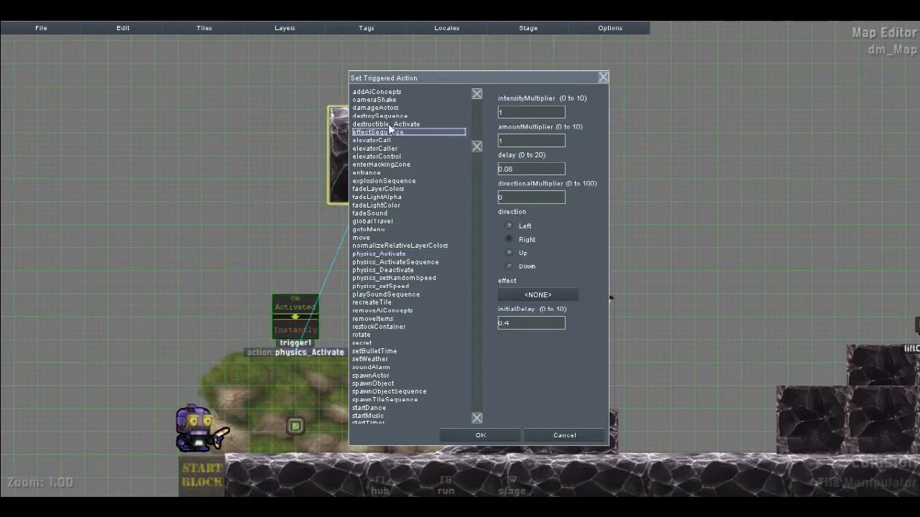
left_click(380, 115)
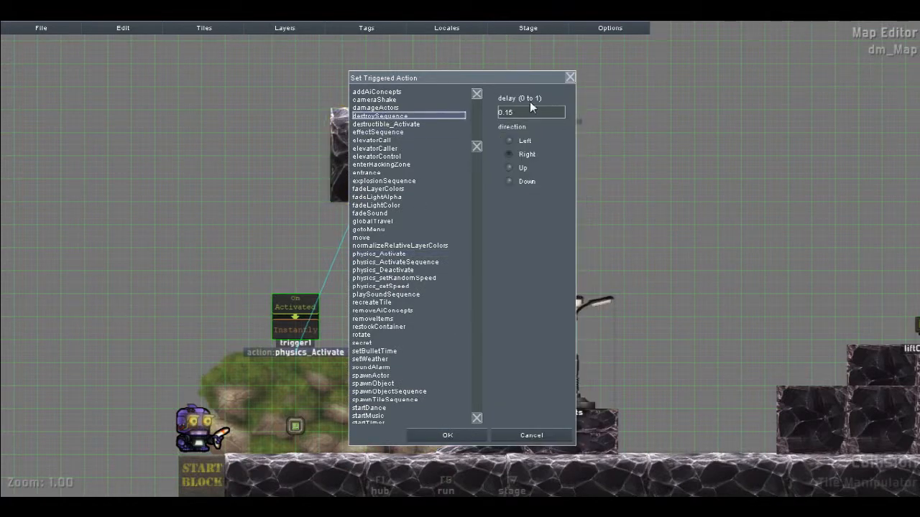
left_click(530, 112)
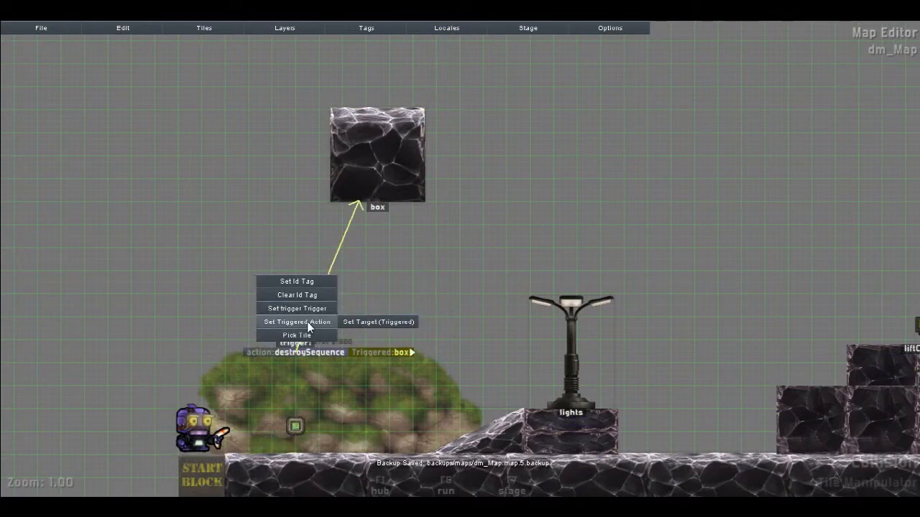
Step: Give trigger1 a cameraShake action, amplitude 4 over 250 milliseconds
left_click(297, 322)
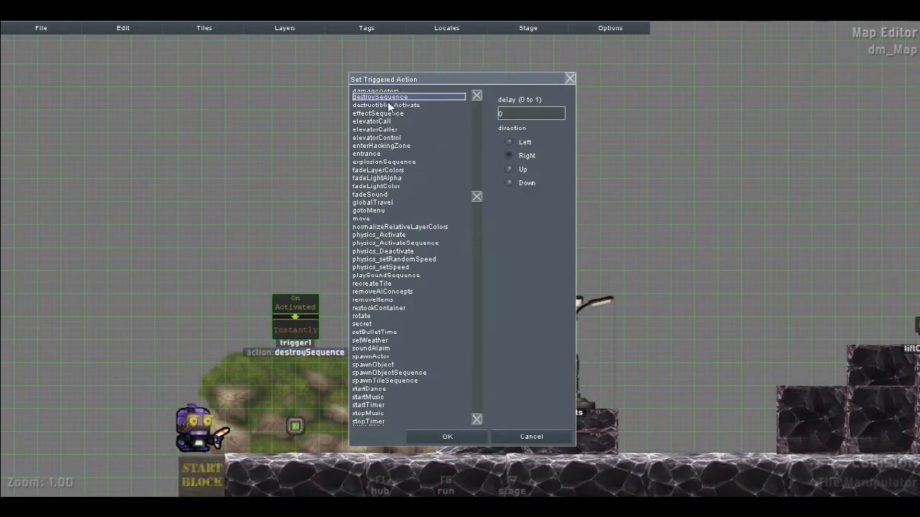
left_click(373, 106)
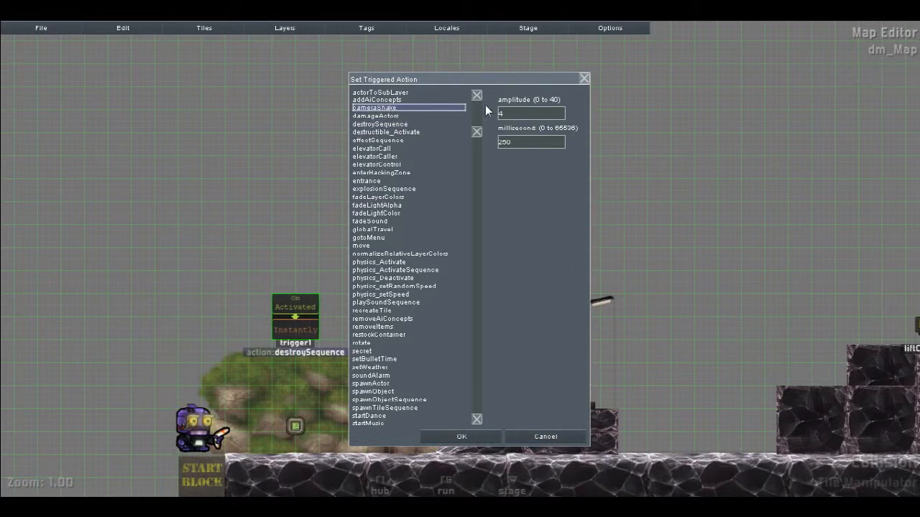
left_click(461, 437)
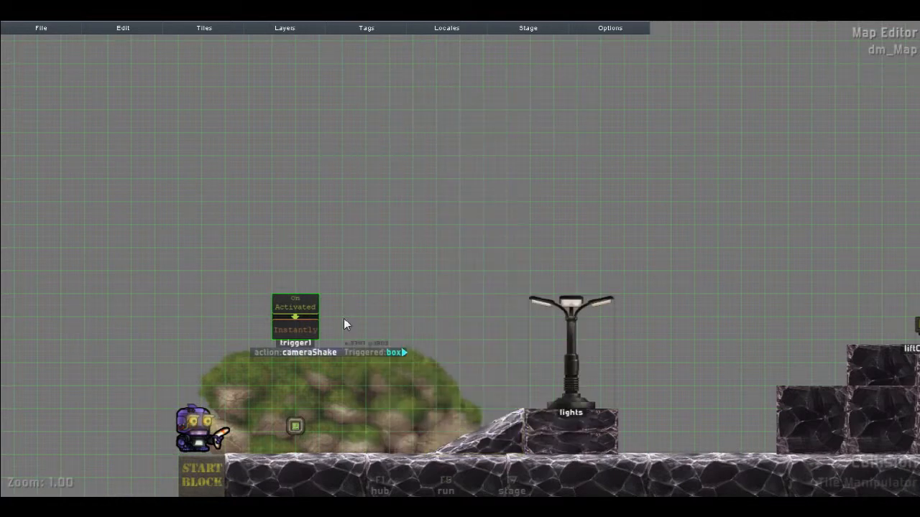
mouse_move(403, 327)
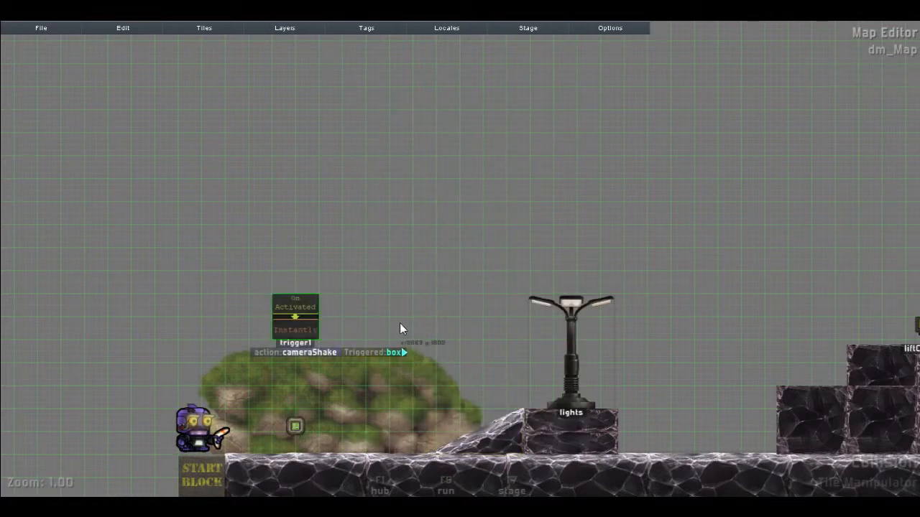
Step: Try spawnTileSequence as the action, then switch trigger1 back to cameraShake
right_click(295, 316)
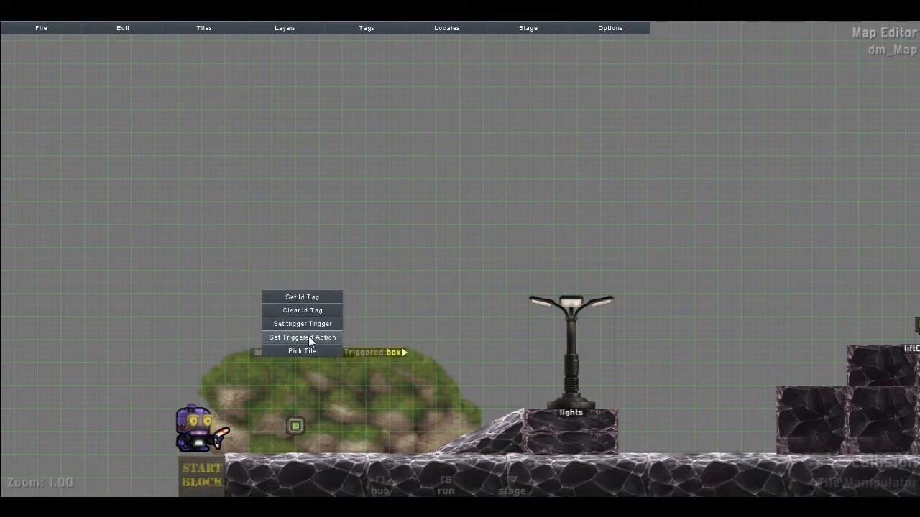
left_click(301, 338)
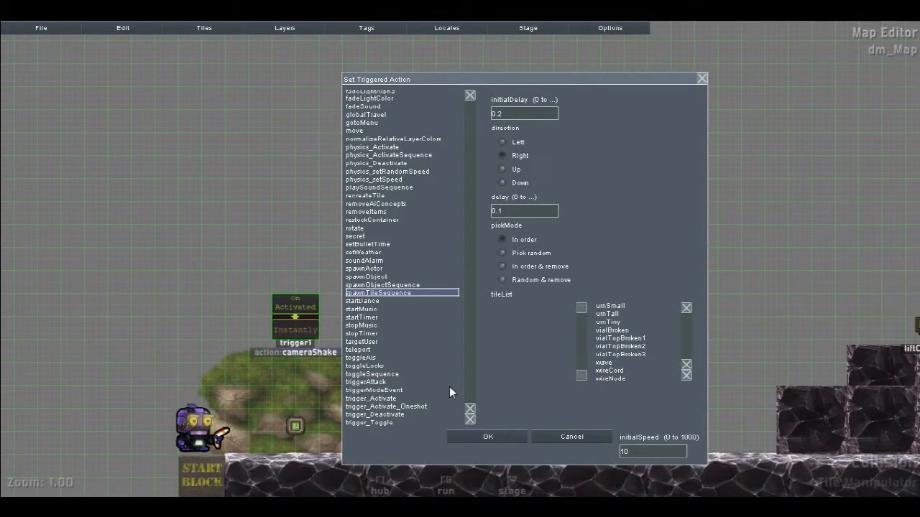
left_click(487, 437)
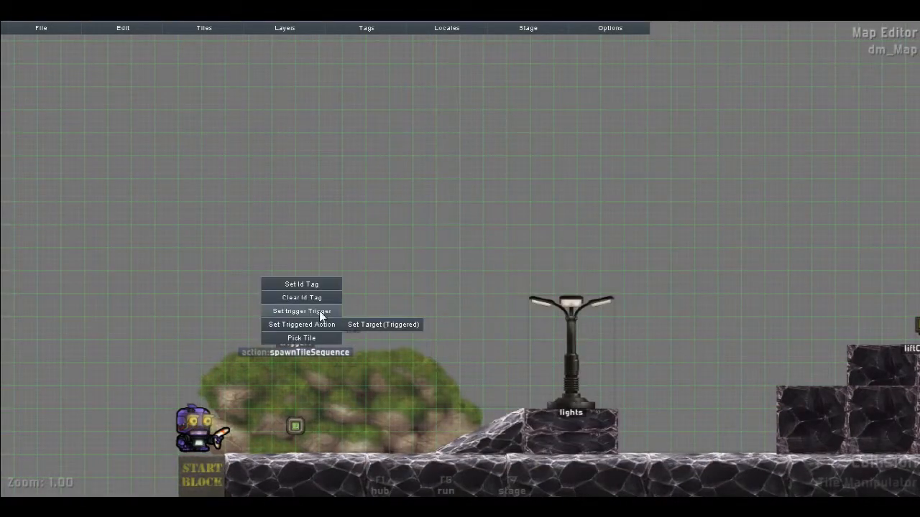
left_click(302, 325)
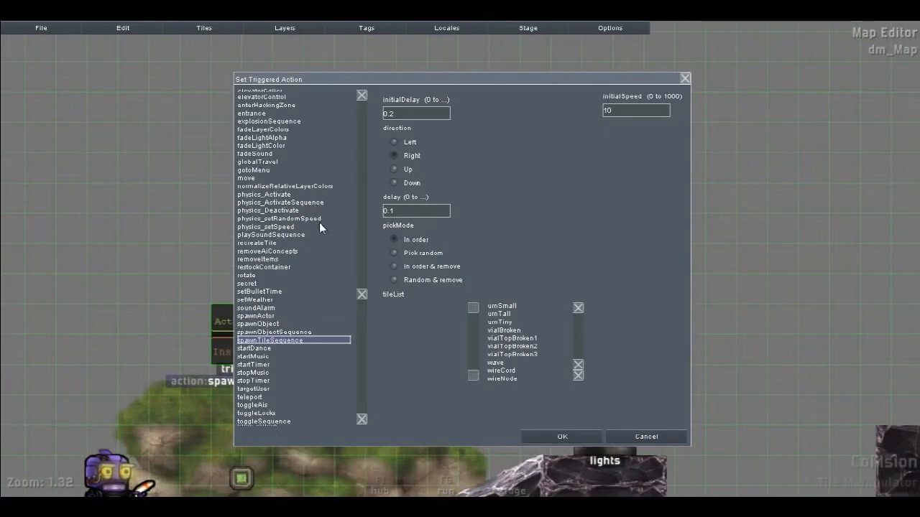
left_click(258, 117)
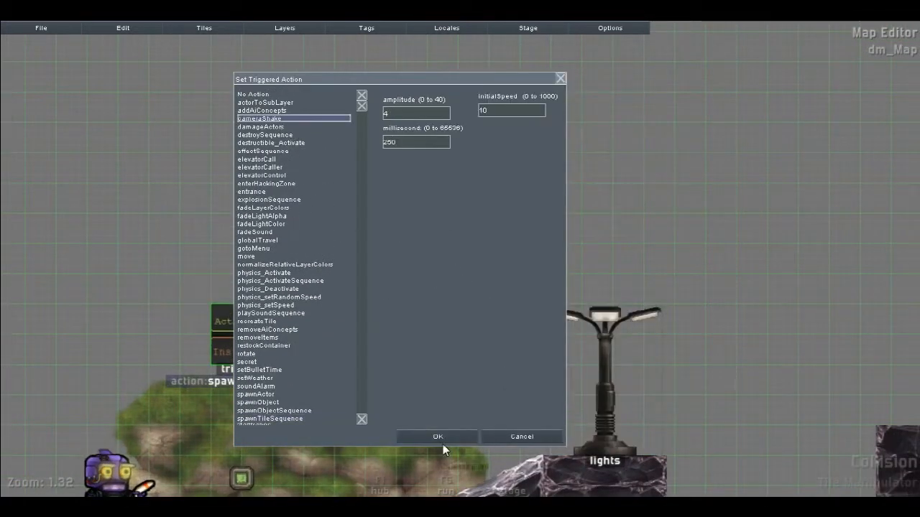
left_click(437, 437)
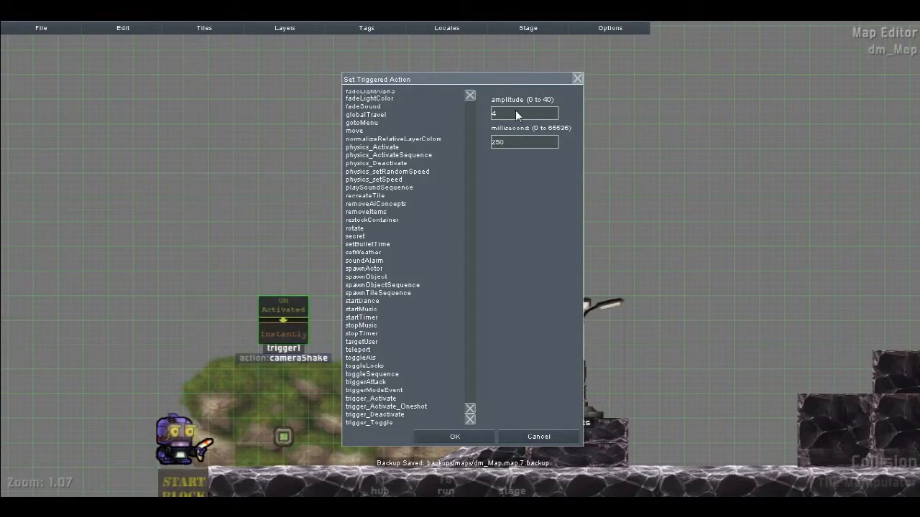
Step: Lengthen the cameraShake duration to 2000 milliseconds at amplitude 4
left_click(523, 142)
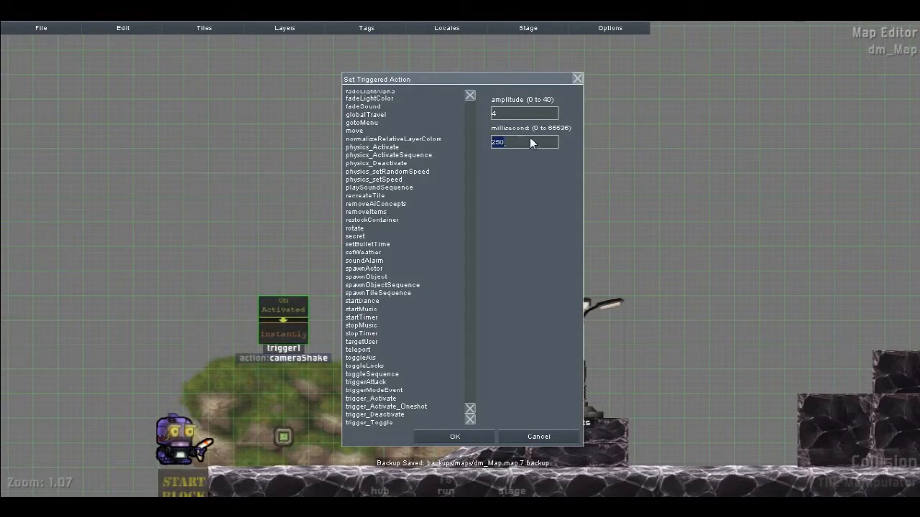
type("10")
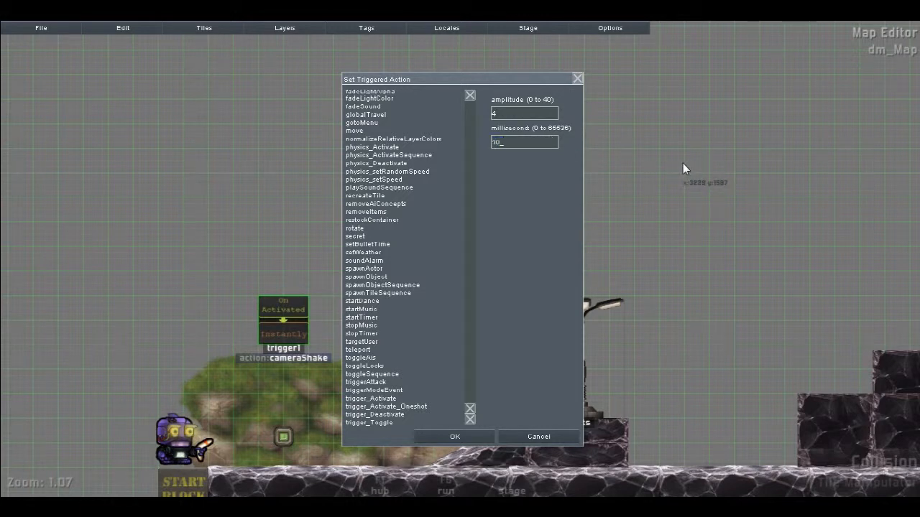
type("000")
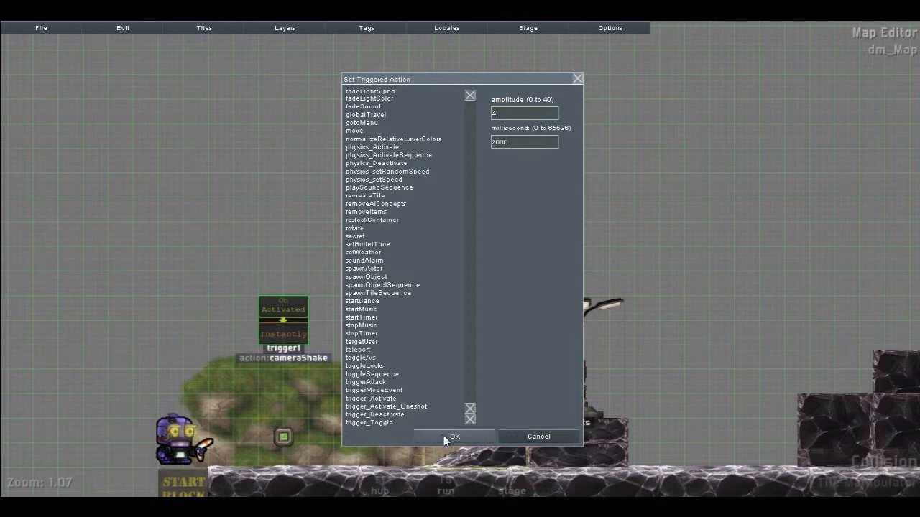
left_click(454, 437)
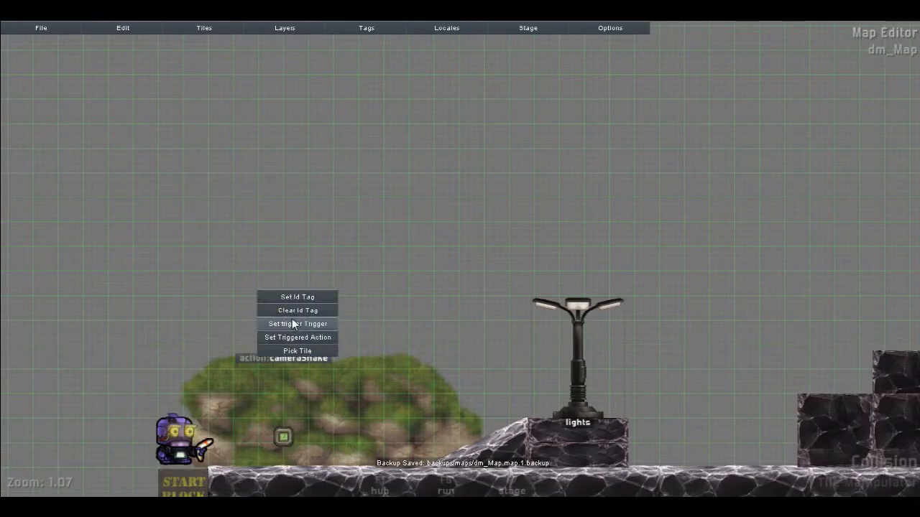
Step: Set trigger1's cameraShake amplitude to 40, keeping duration 2000 ms
left_click(296, 336)
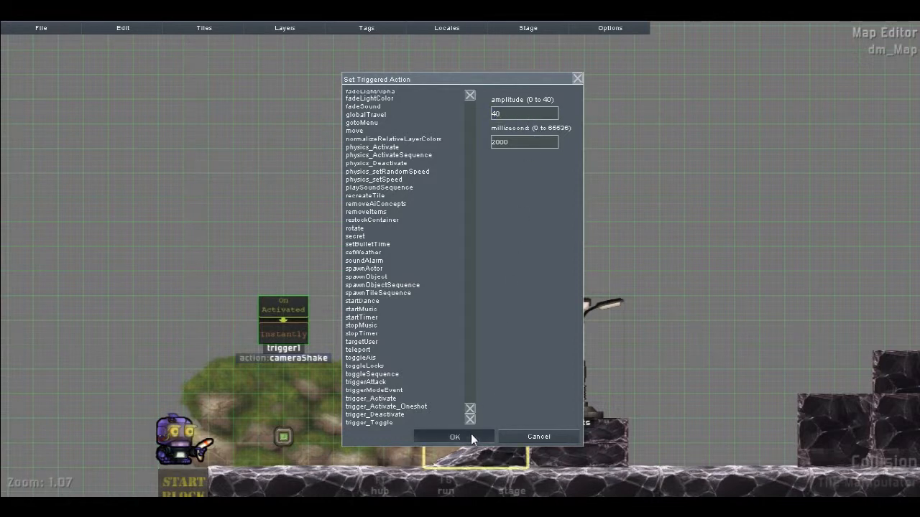
left_click(455, 437)
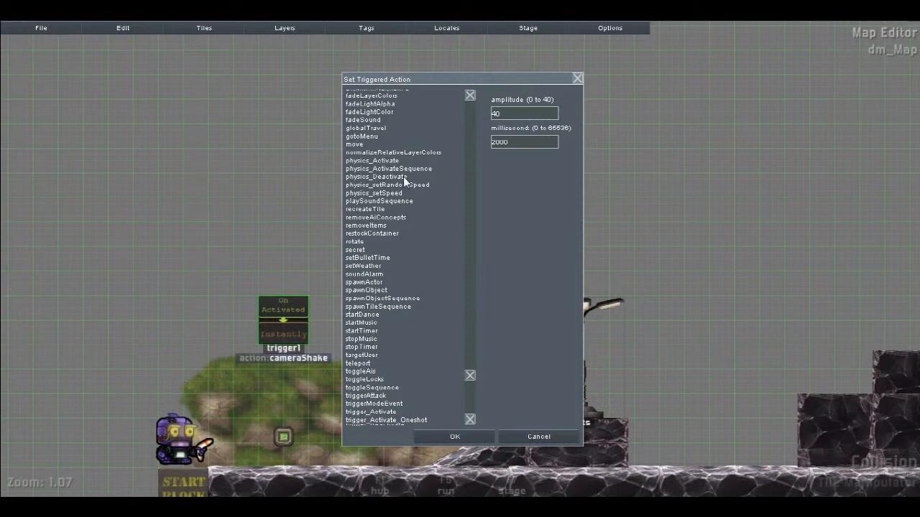
mouse_move(408, 204)
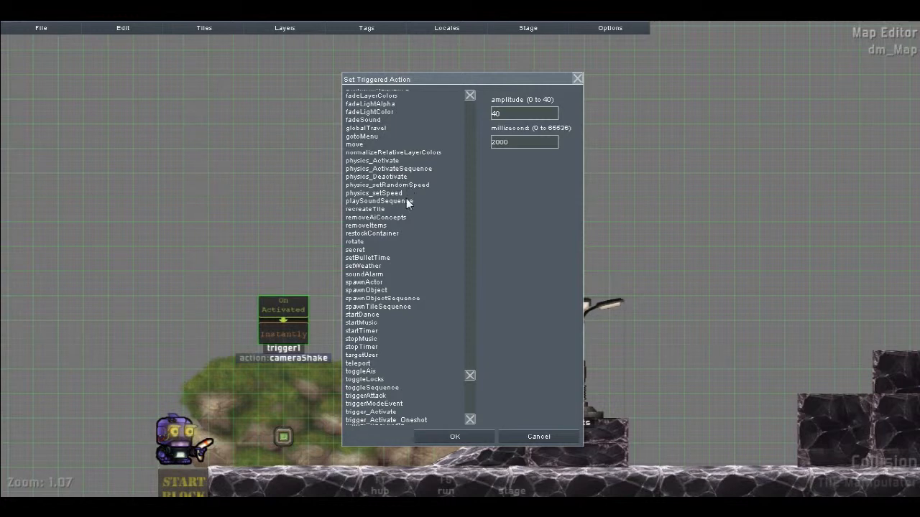
Step: Review playSoundSequence settings, then pick recreateTile with initialDelay 0 for trigger1
left_click(380, 202)
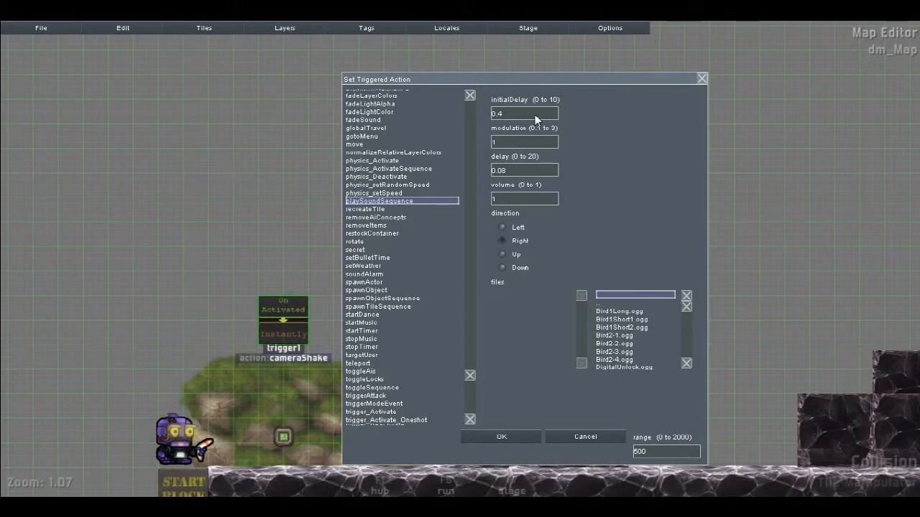
mouse_move(366, 219)
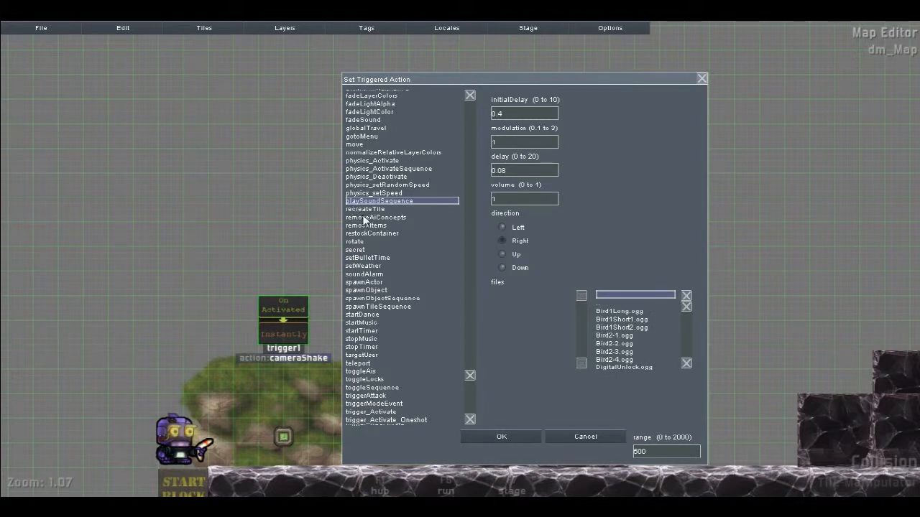
left_click(365, 210)
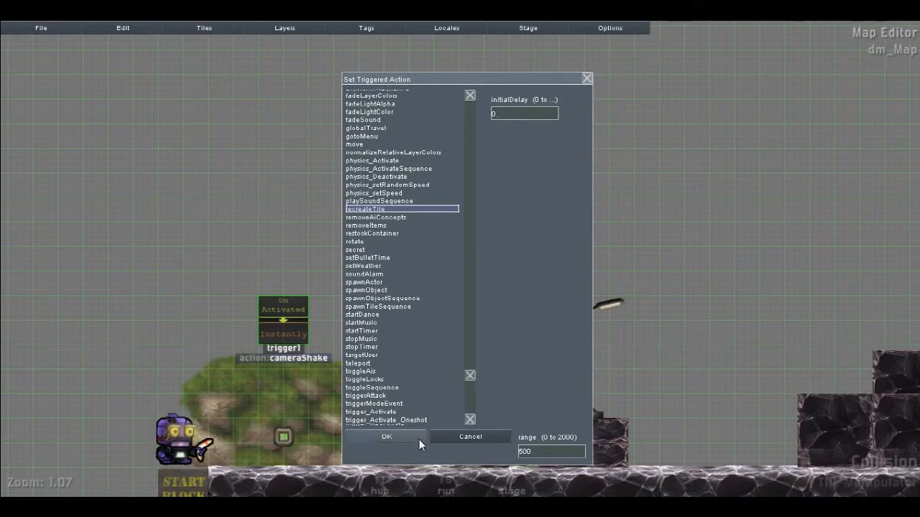
Step: Confirm recreateTile on trigger1, then revisit its action list around playSoundSequence
left_click(386, 437)
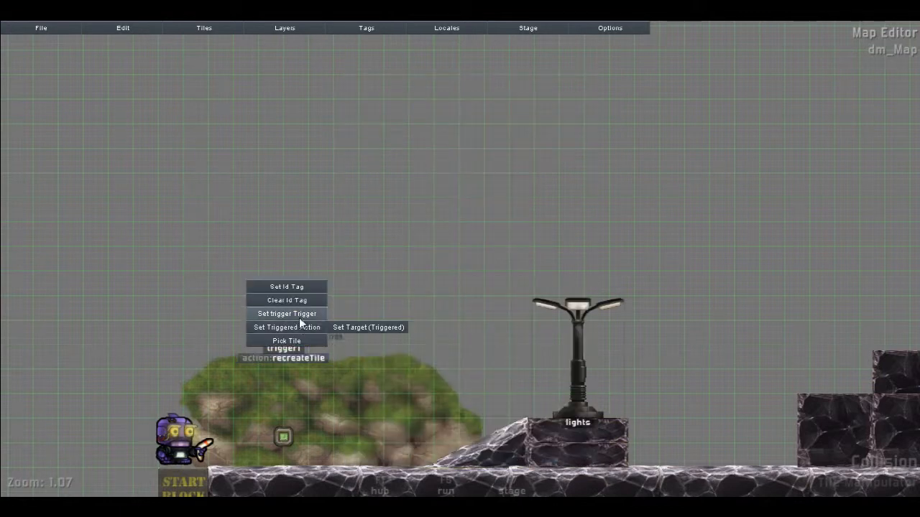
left_click(286, 328)
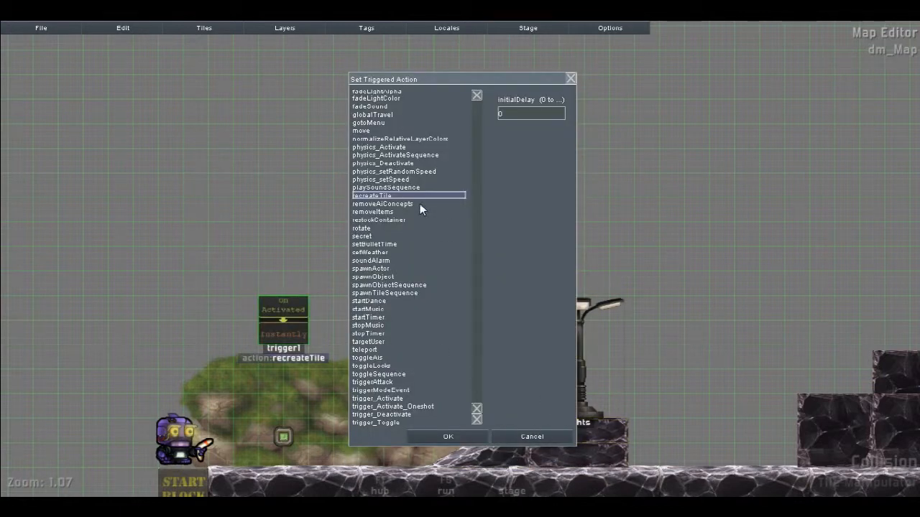
mouse_move(431, 187)
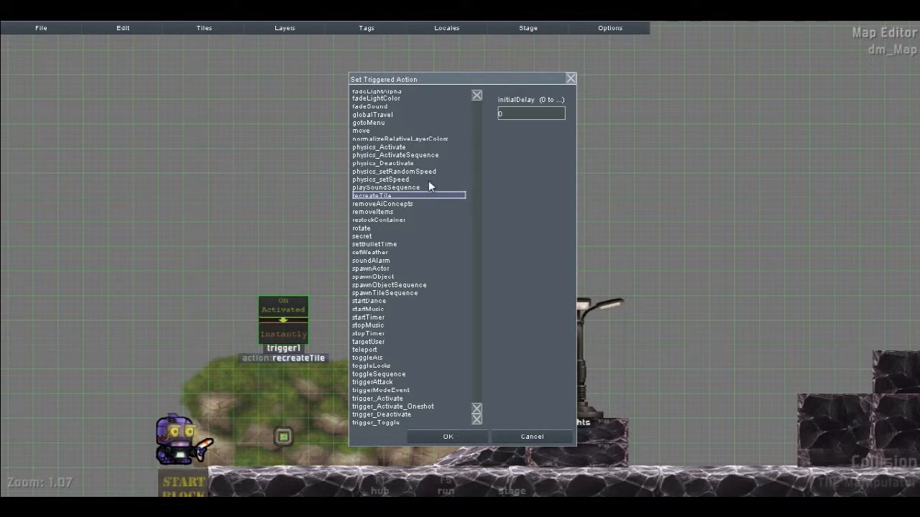
left_click(385, 187)
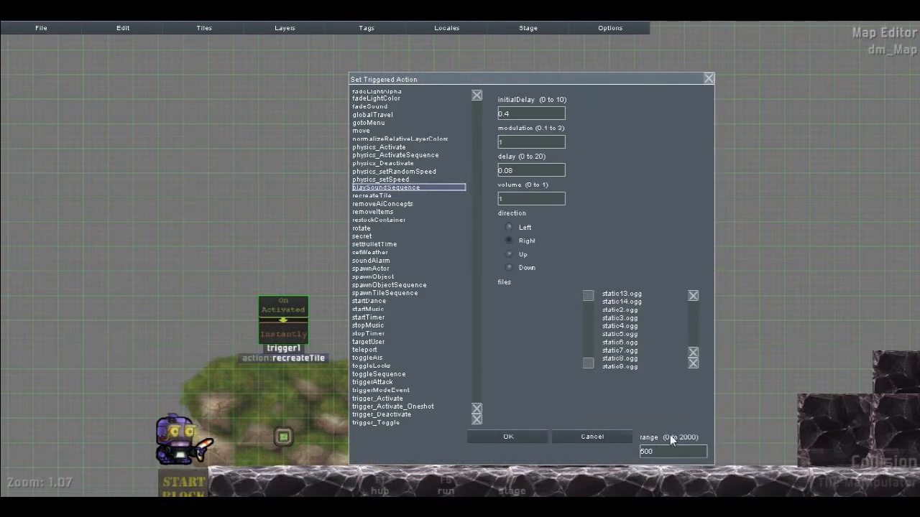
left_click(371, 195)
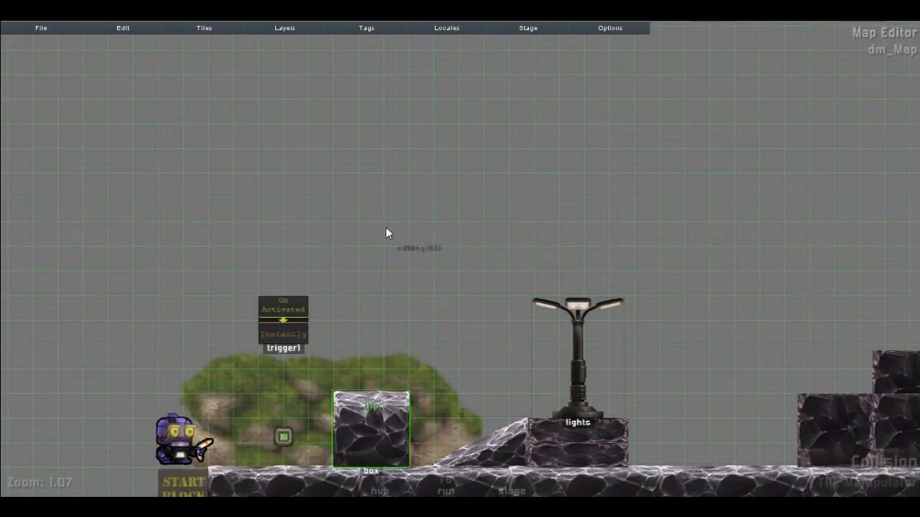
Step: Pick the tile that trigger1's recreateTile action should rebuild
left_click(365, 353)
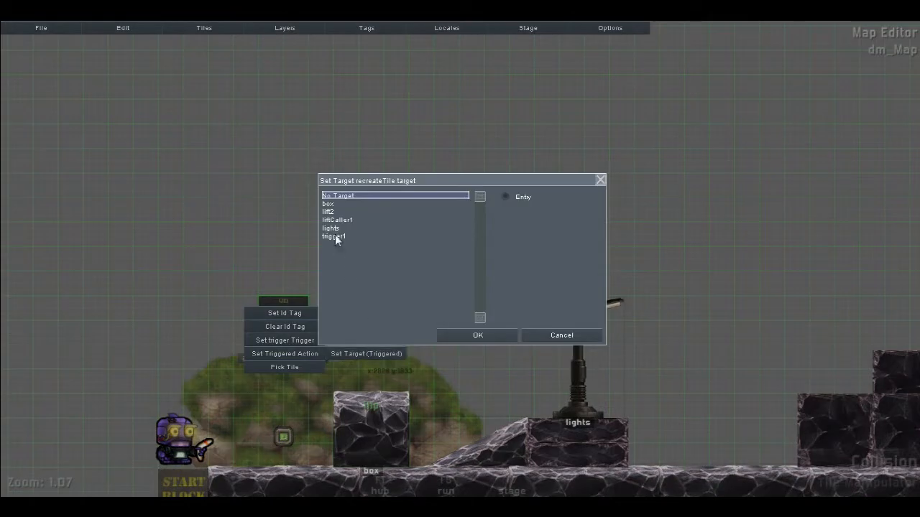
left_click(477, 335)
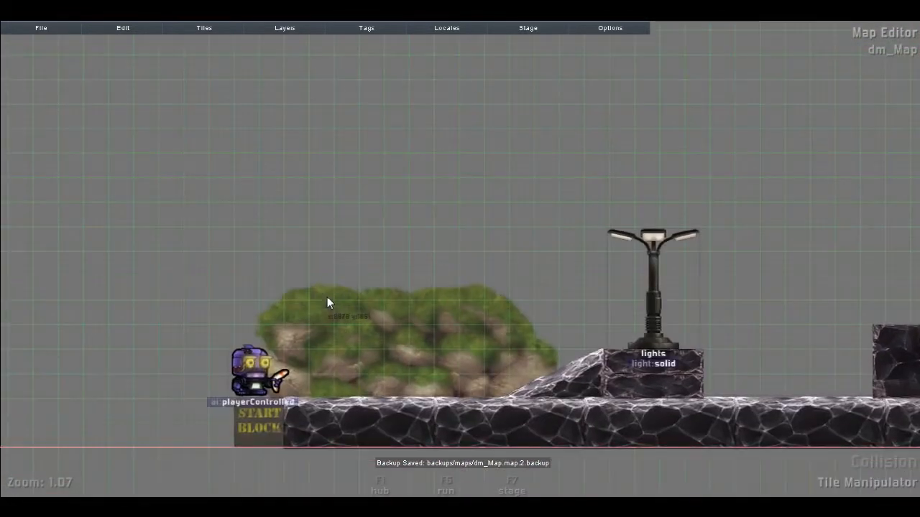
Step: Browse the Tile Browser's Boxes group, then show the Sensors & Triggers group
left_click(204, 27)
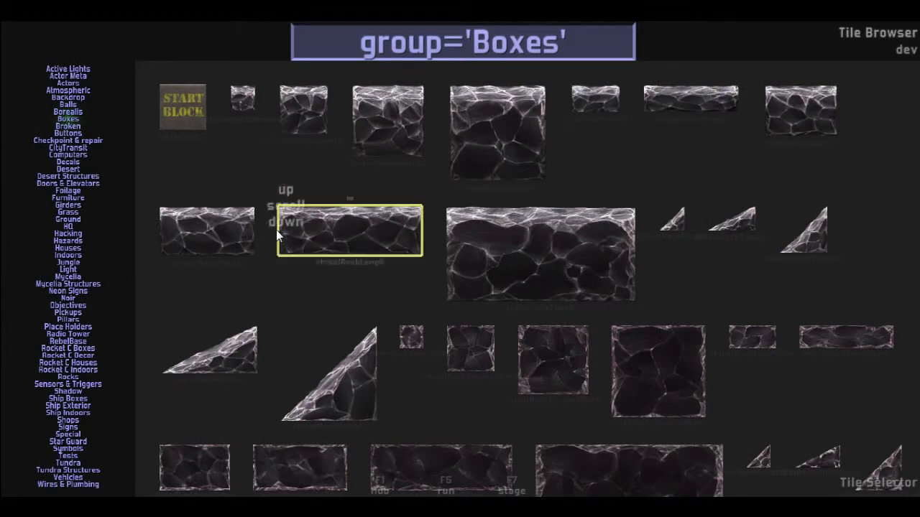
scroll("down", 3)
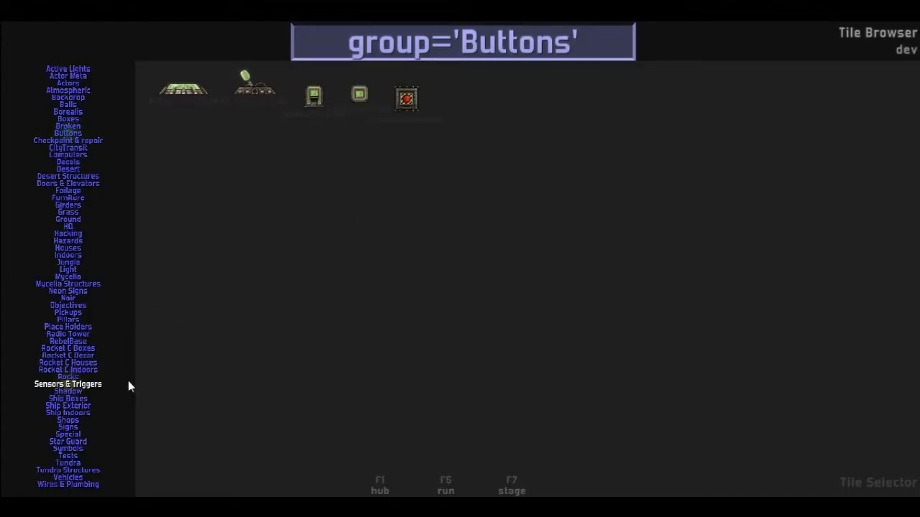
left_click(67, 384)
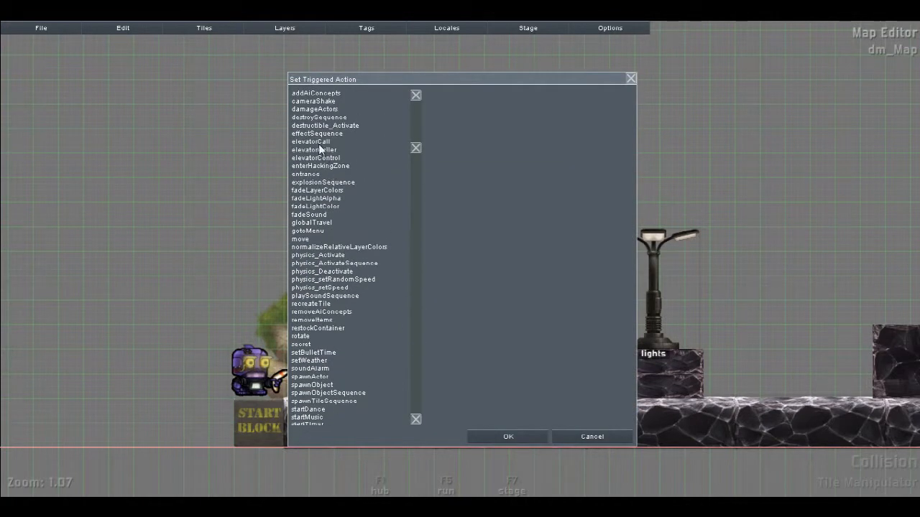
mouse_move(345, 272)
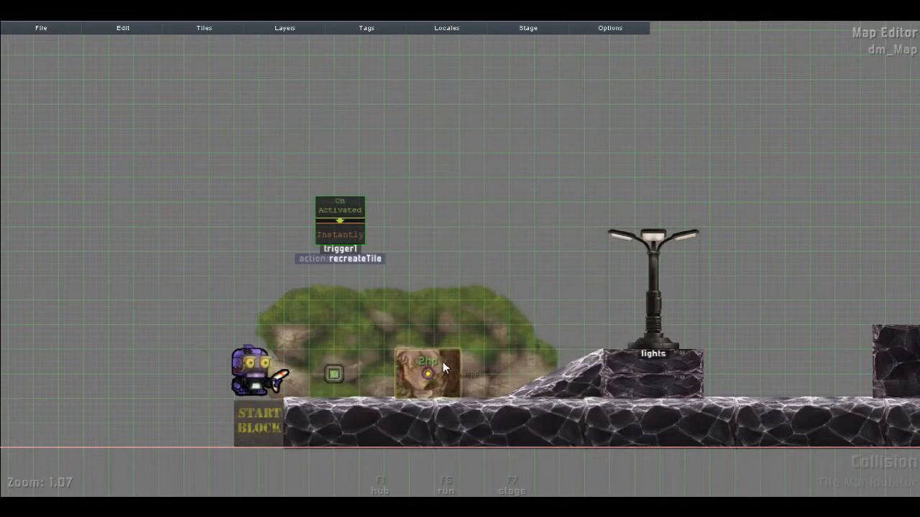
Step: Target the box for recreateTile and give the new switch tile a trigger_Activate pressed action
right_click(428, 373)
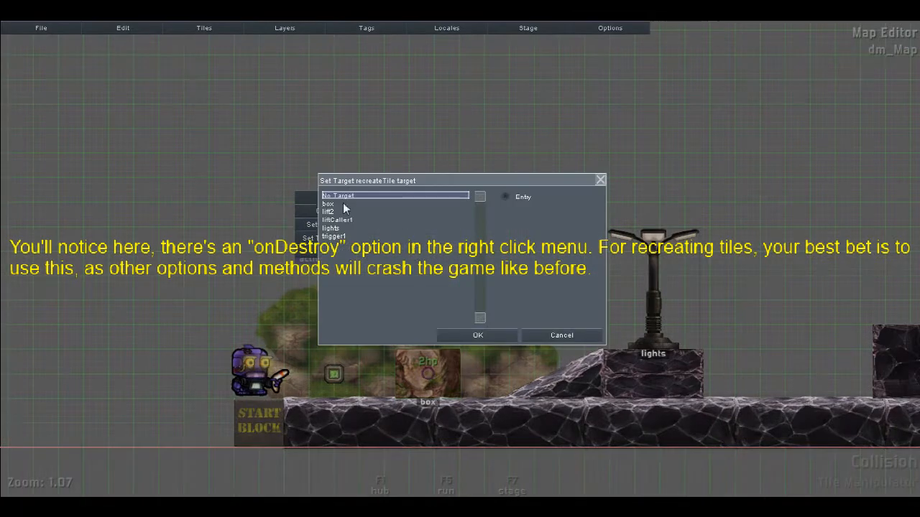
left_click(477, 335)
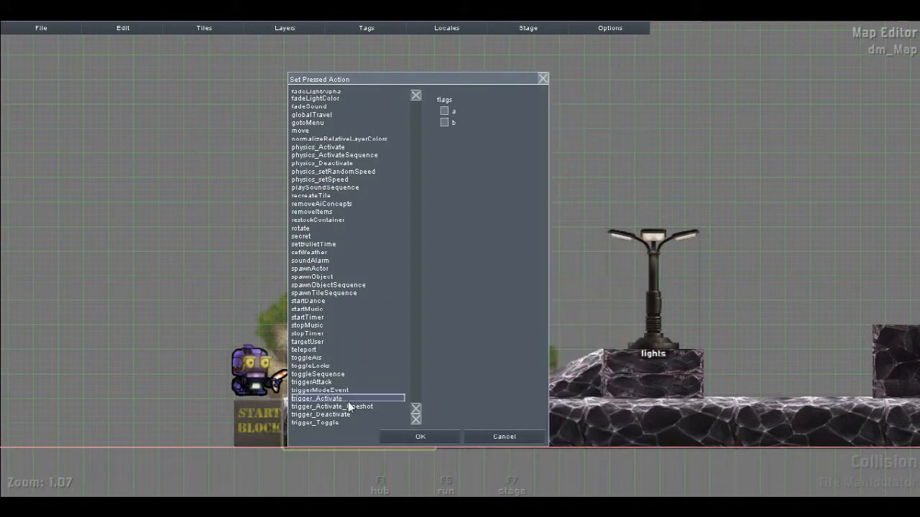
left_click(424, 380)
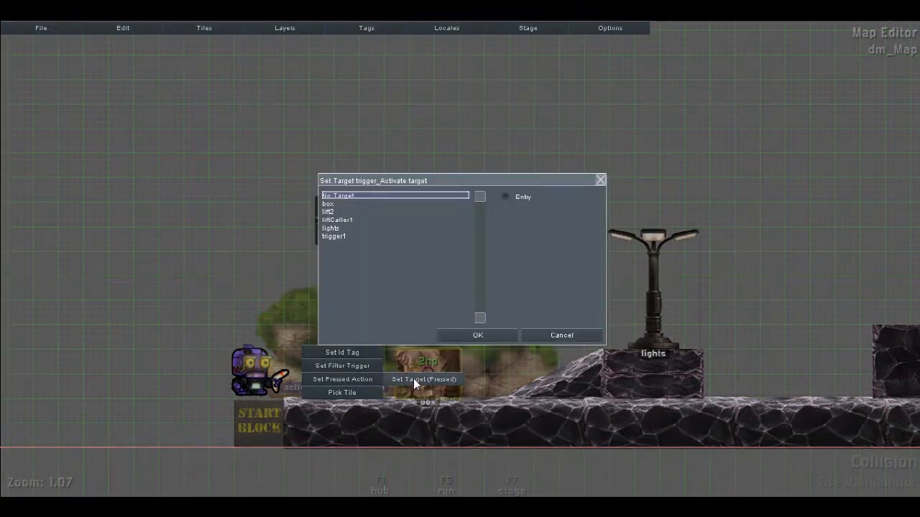
Step: Aim the switch's trigger_Activate at trigger1, then reopen trigger1's recreateTile settings with initialDelay 0.2
left_click(478, 335)
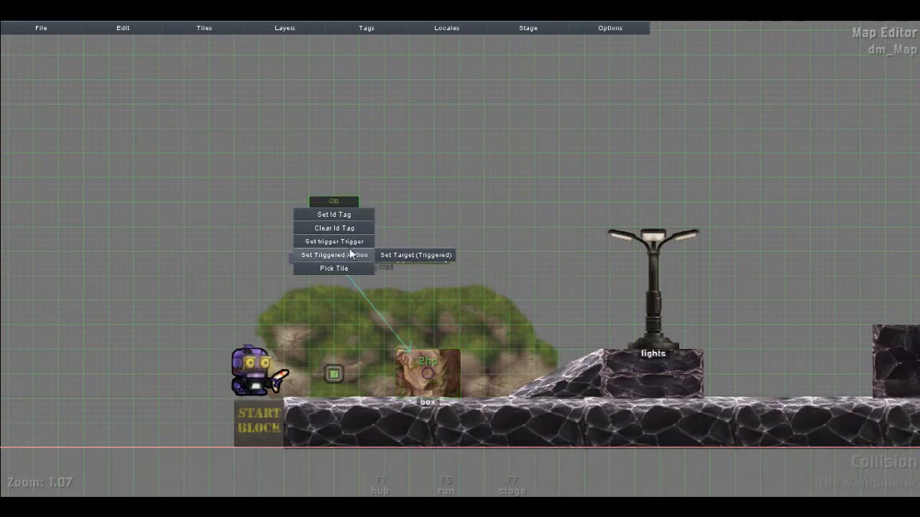
left_click(333, 255)
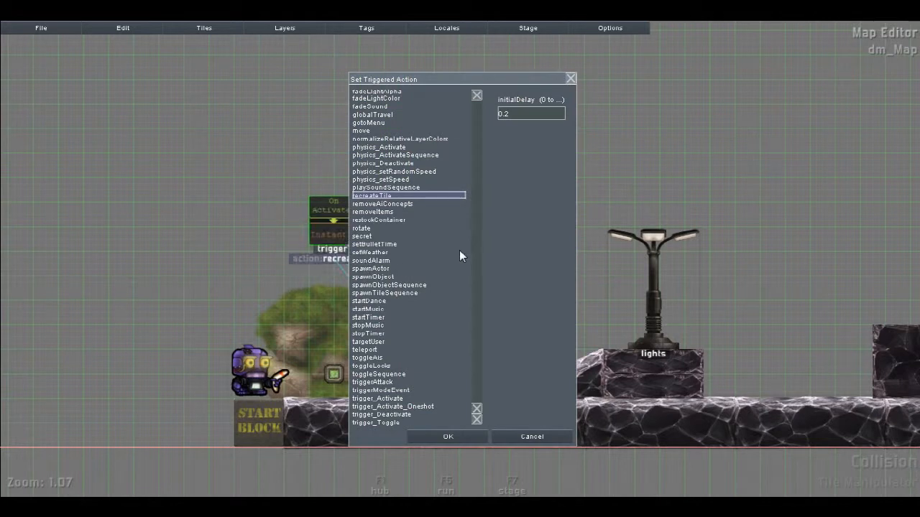
mouse_move(394, 220)
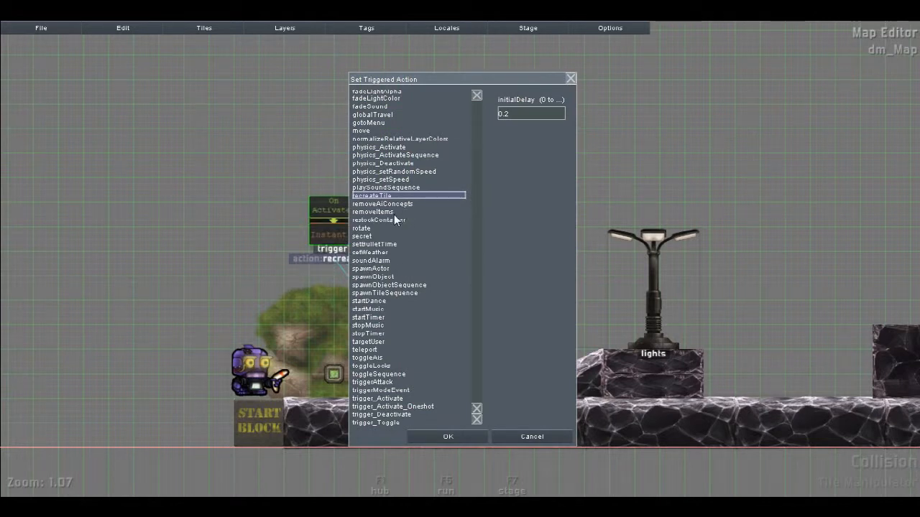
mouse_move(420, 372)
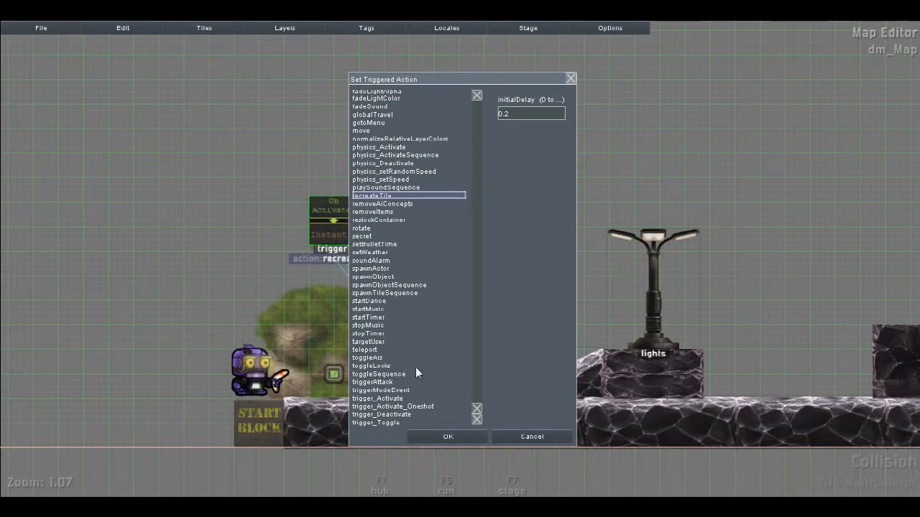
scroll("down", 3)
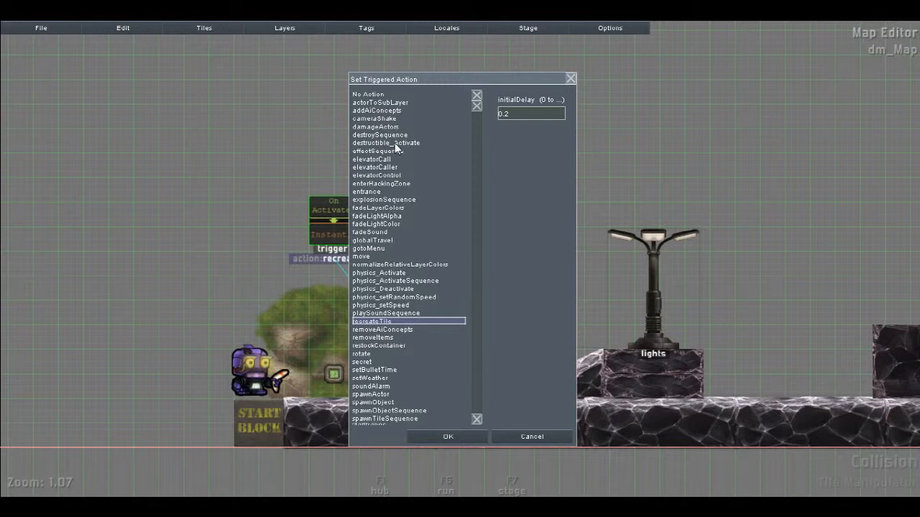
mouse_move(397, 120)
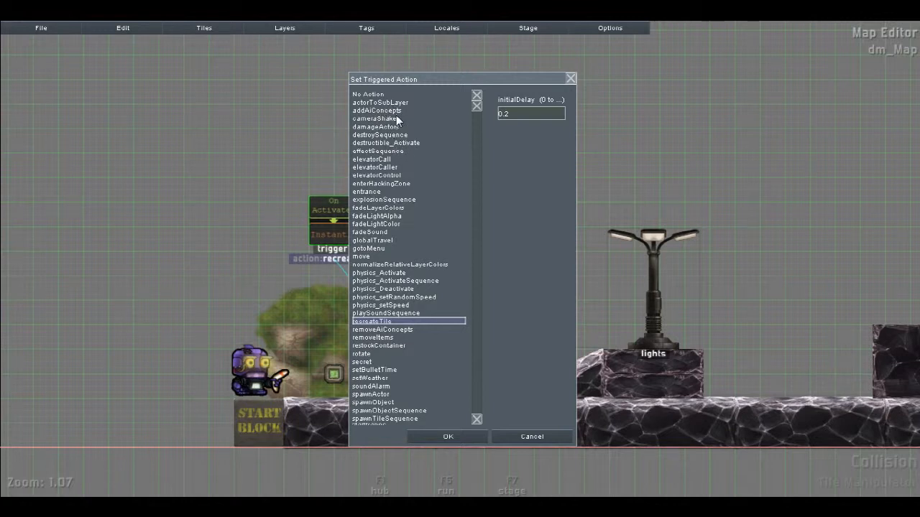
mouse_move(415, 109)
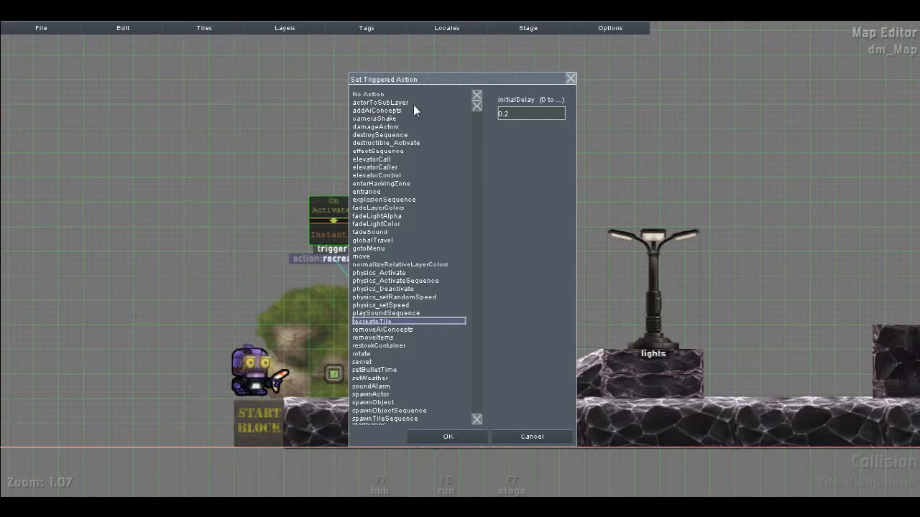
mouse_move(408, 190)
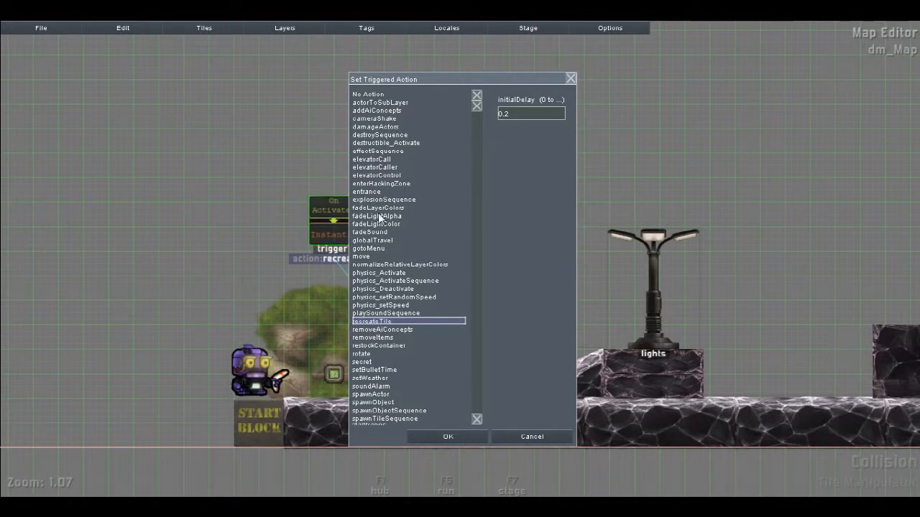
mouse_move(531, 437)
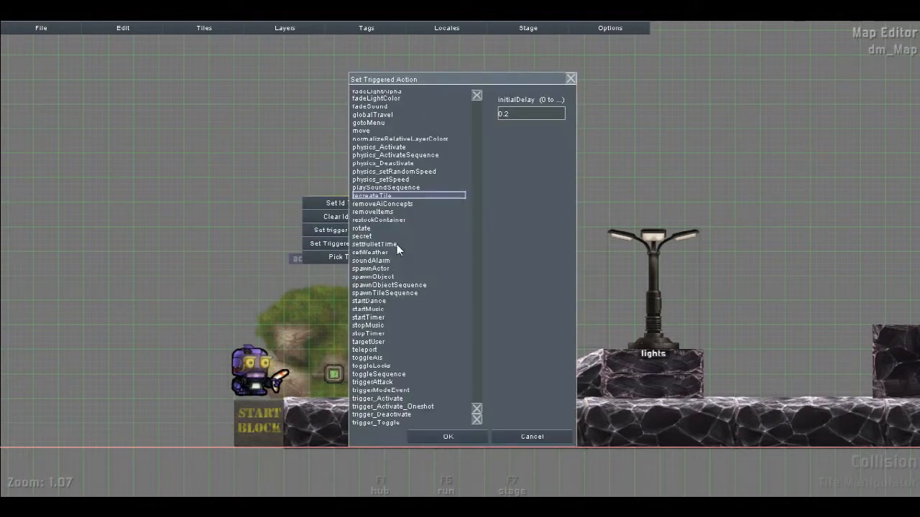
Step: Confirm trigger1's triggered action targeting the box
left_click(373, 211)
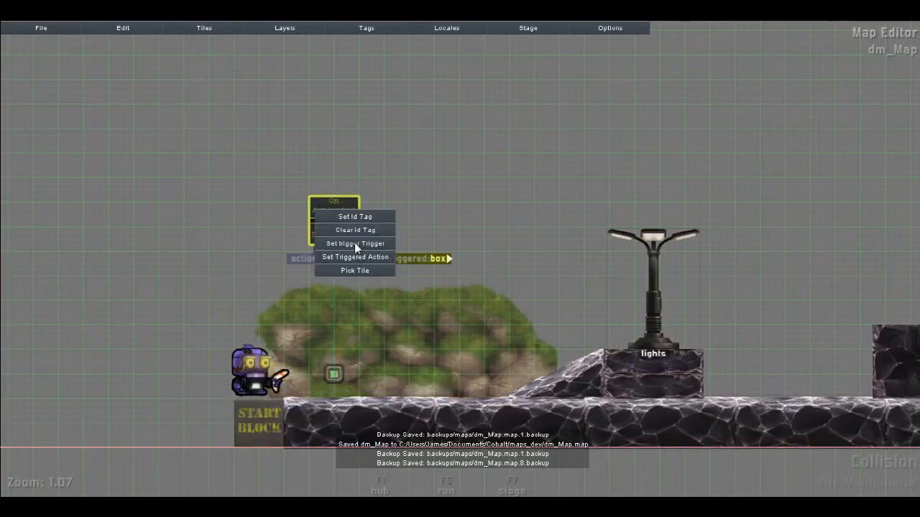
Step: Try other triggered actions for trigger1, including setWeather, on the way to soundAlarm at the box
left_click(354, 256)
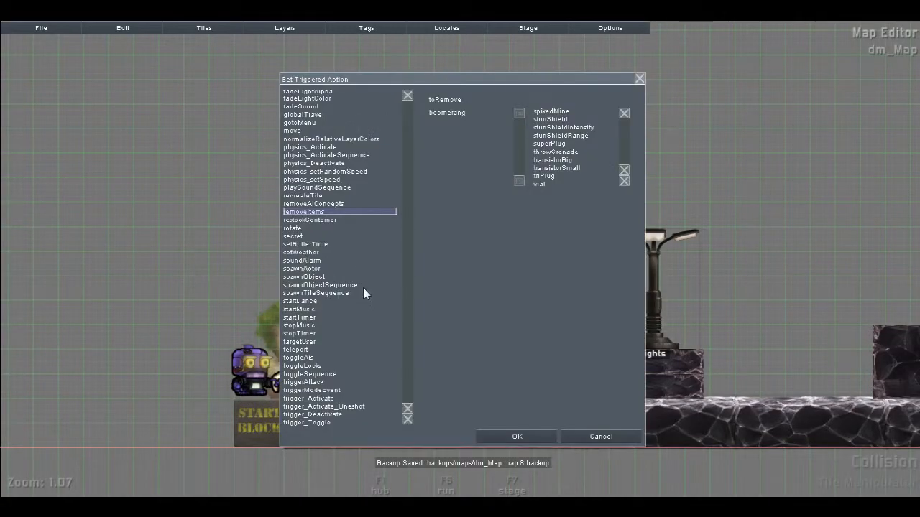
left_click(305, 244)
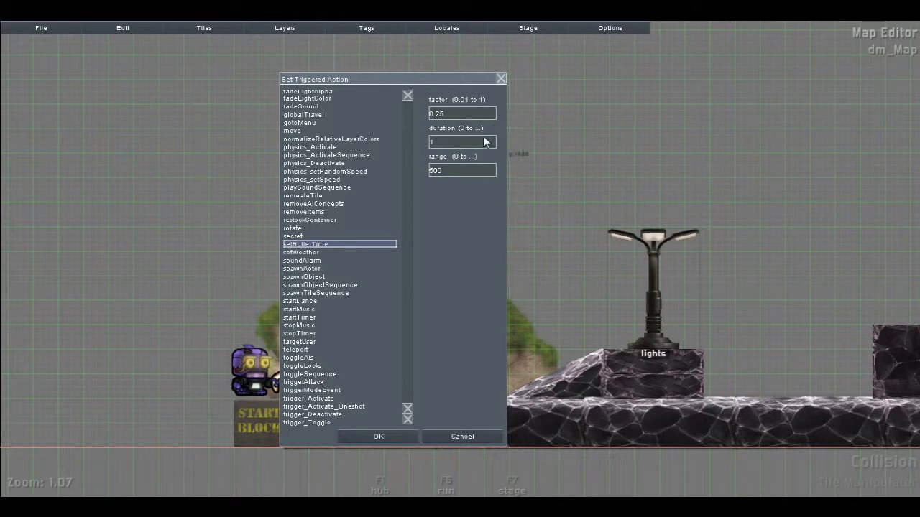
mouse_move(454, 137)
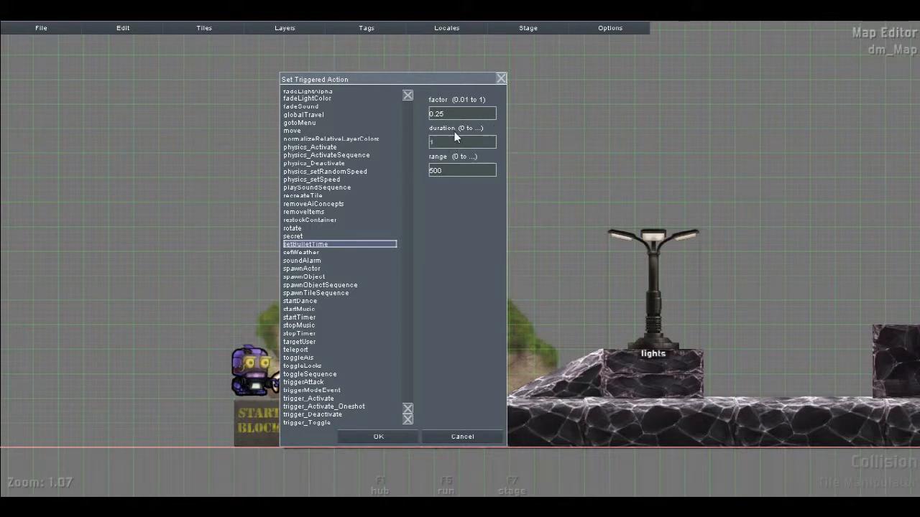
mouse_move(452, 145)
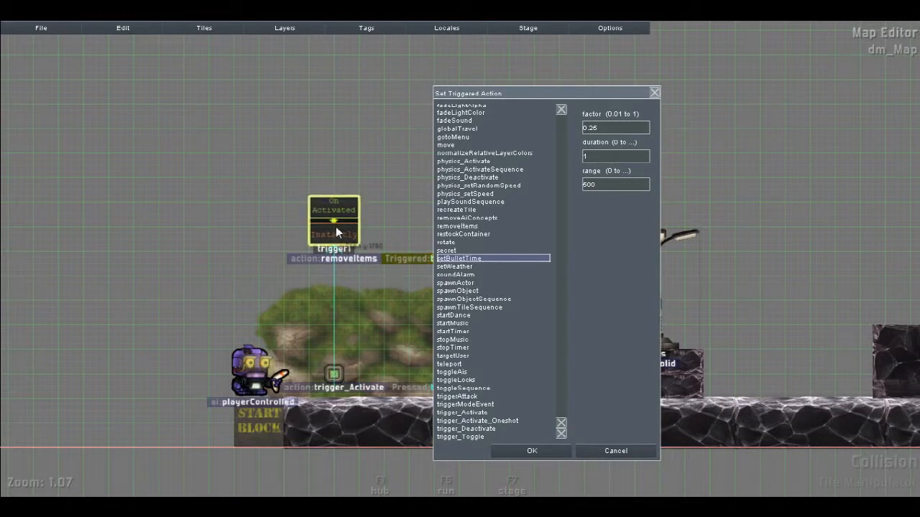
mouse_move(360, 222)
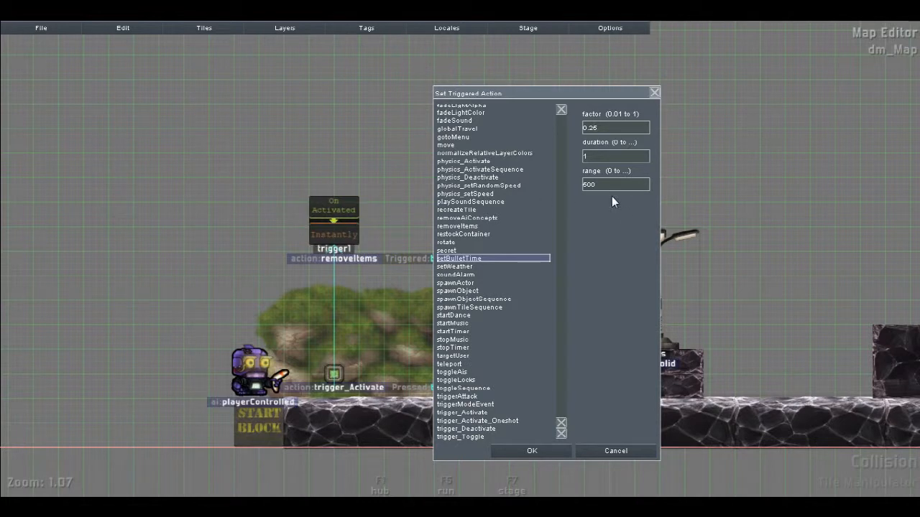
mouse_move(592, 201)
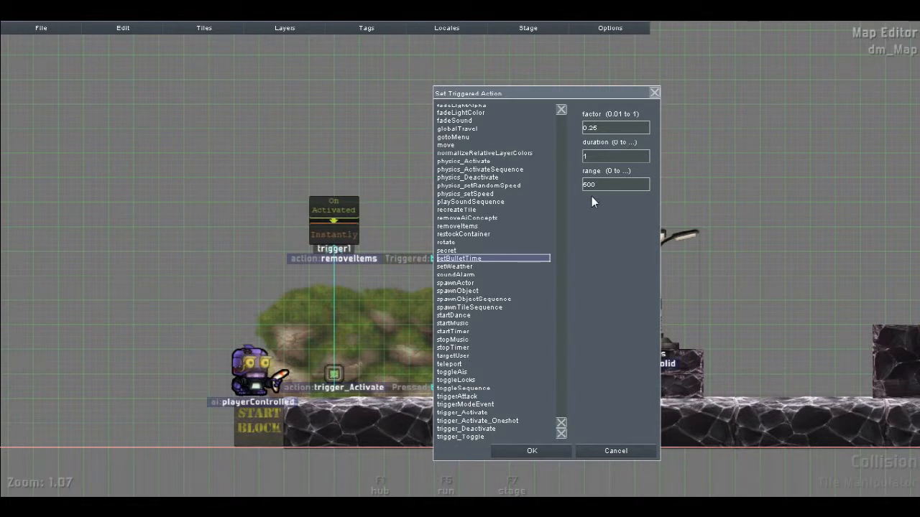
left_click(454, 266)
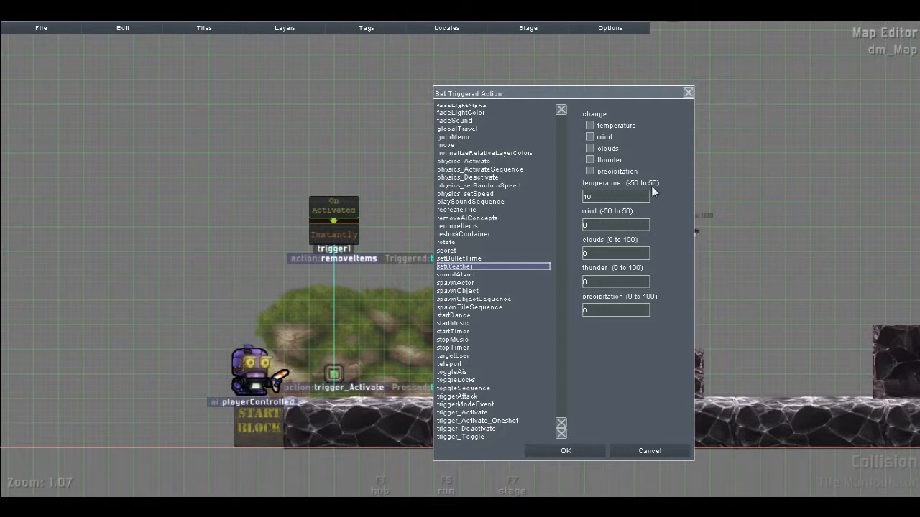
mouse_move(465, 280)
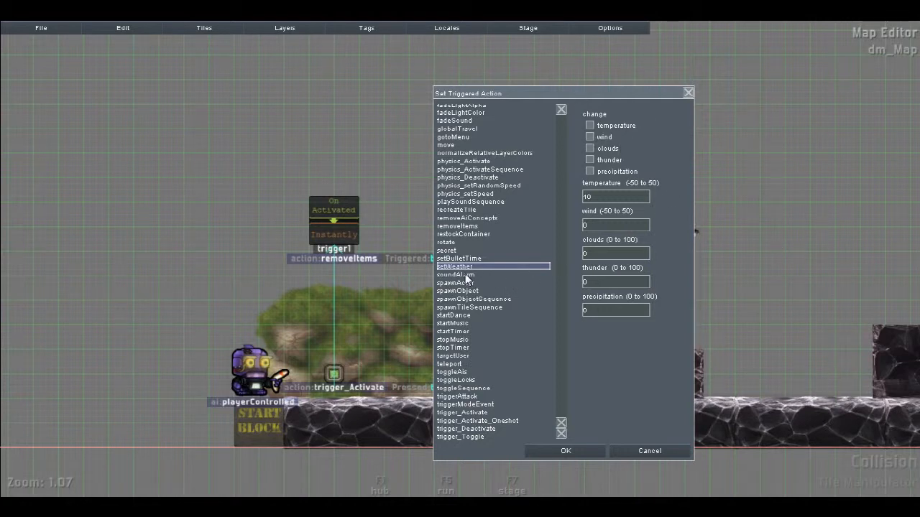
left_click(454, 274)
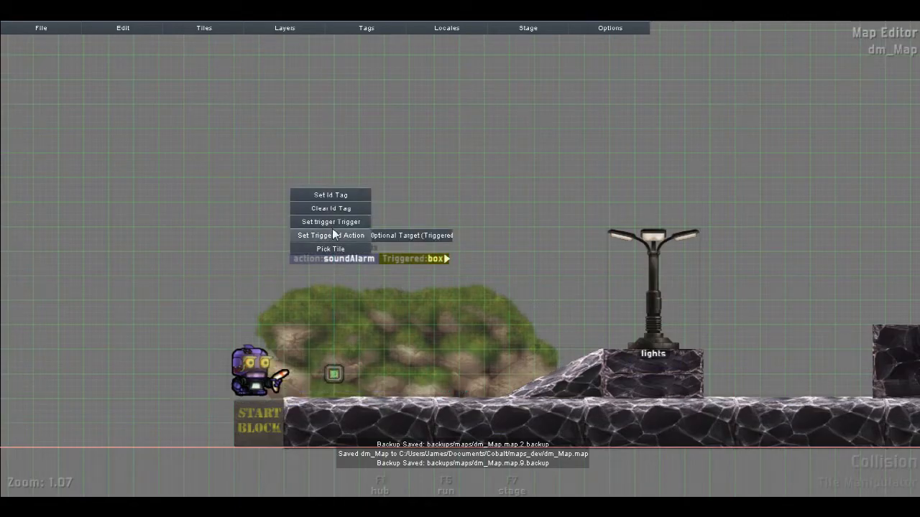
Step: Try spawnActor with an actor type, then switch trigger1's action to spawnObject with spike
left_click(331, 236)
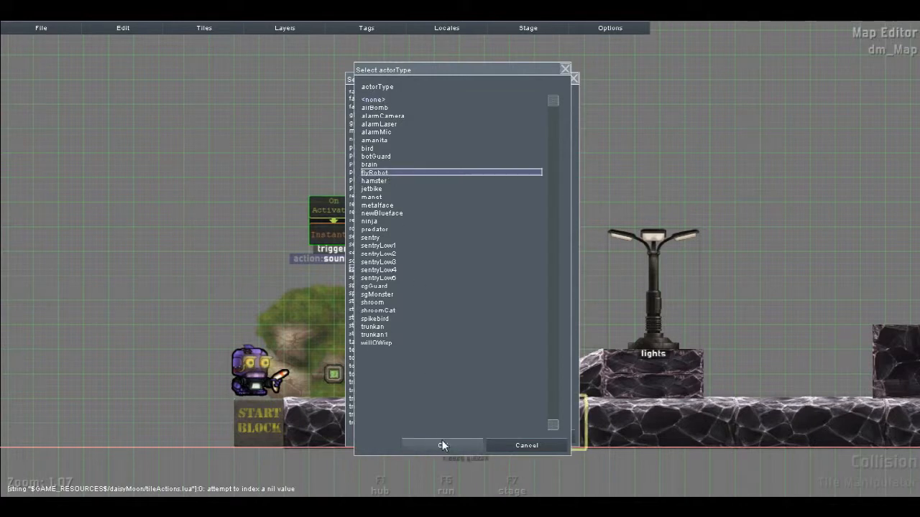
left_click(442, 446)
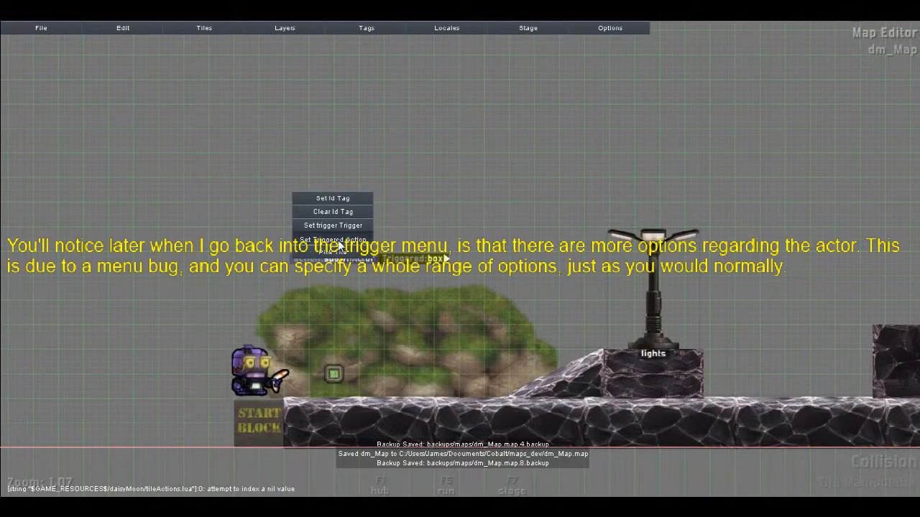
left_click(332, 239)
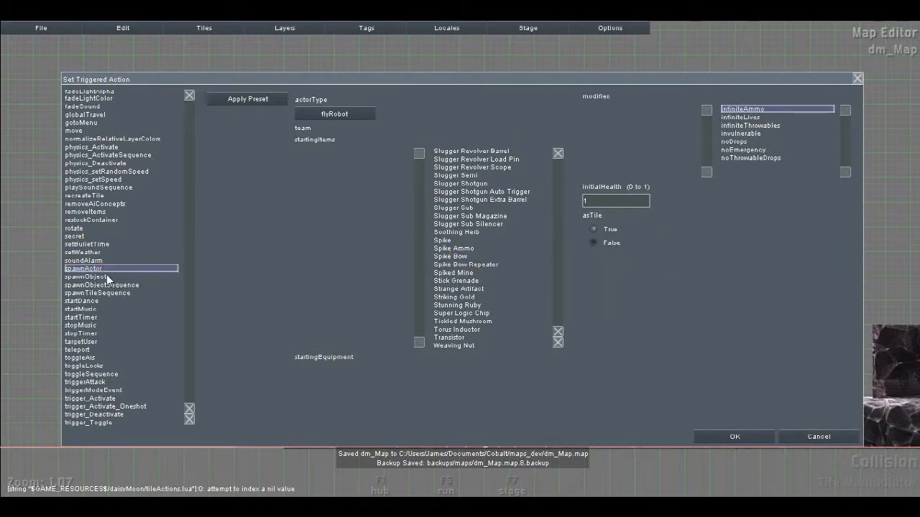
left_click(87, 276)
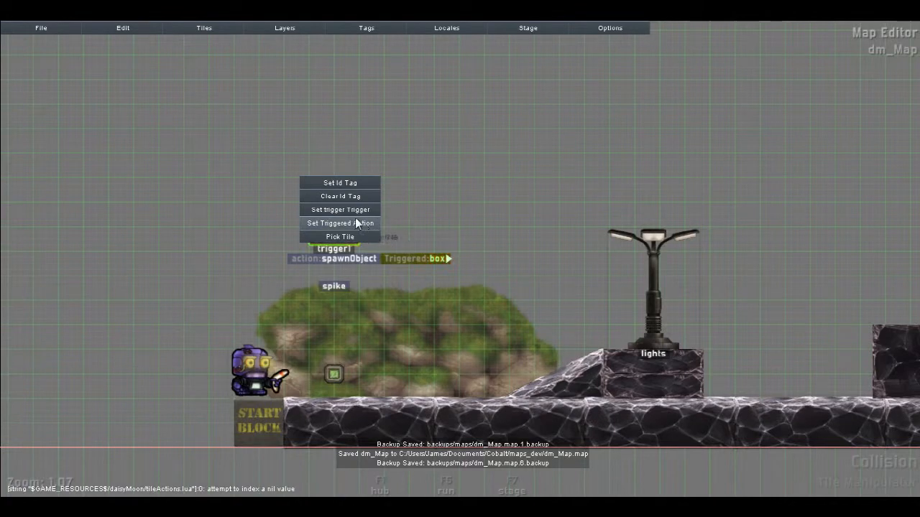
Step: Choose spawnObject as trigger1's triggered action from its context menu
left_click(339, 223)
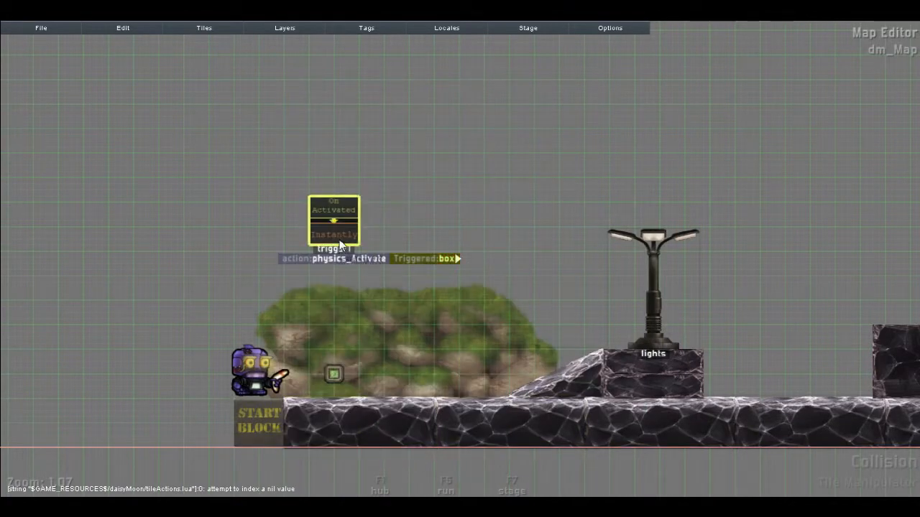
right_click(334, 223)
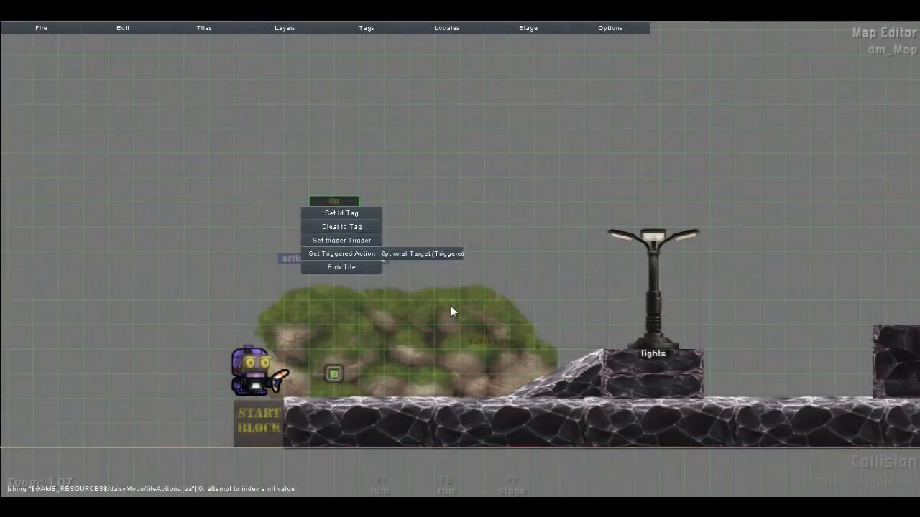
left_click(342, 253)
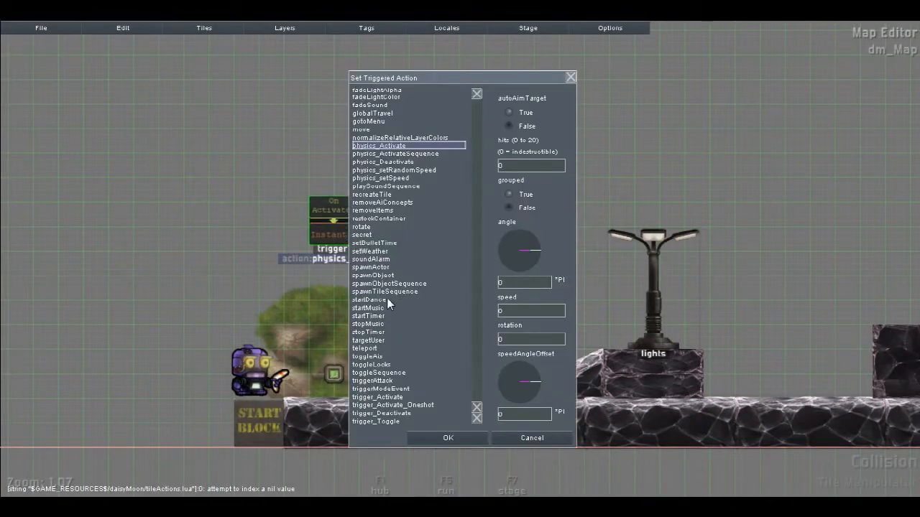
left_click(374, 276)
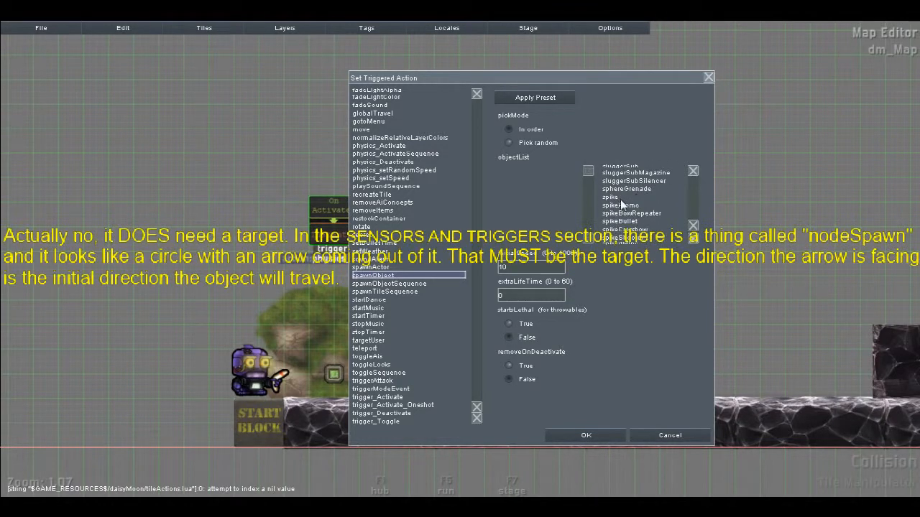
Step: Add spike to the spawn list with random pick mode, lethal and persistence options, and confirm
left_click(610, 197)
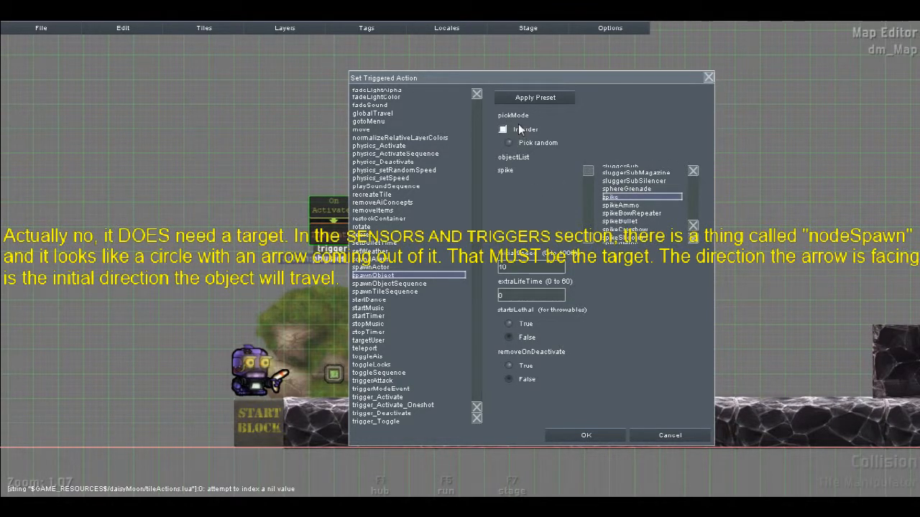
left_click(509, 129)
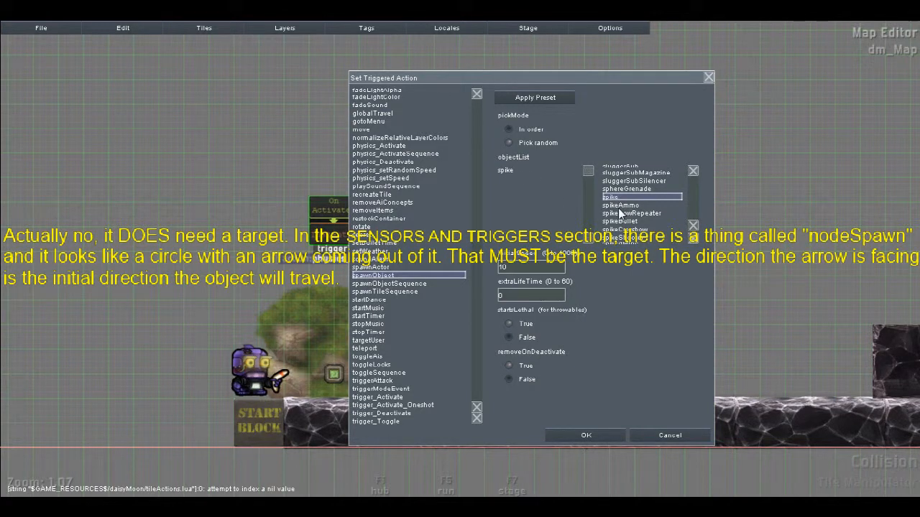
mouse_move(533, 270)
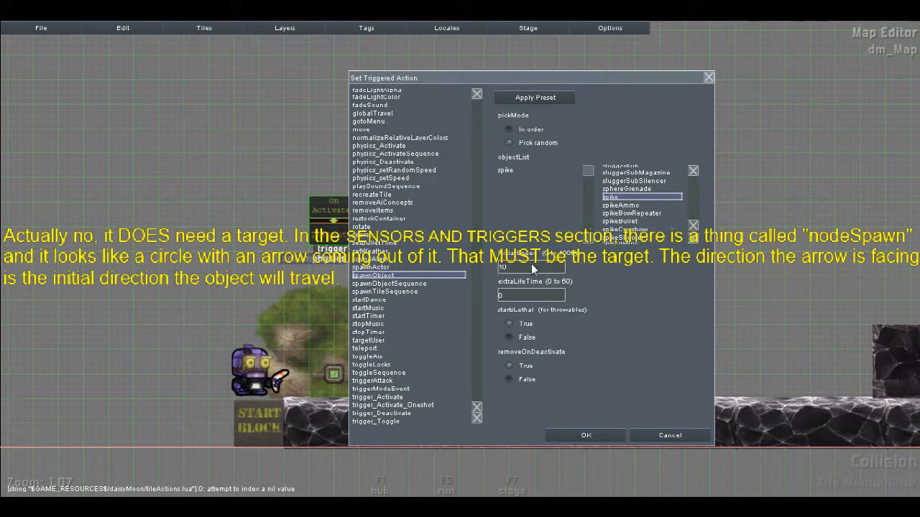
mouse_move(535, 324)
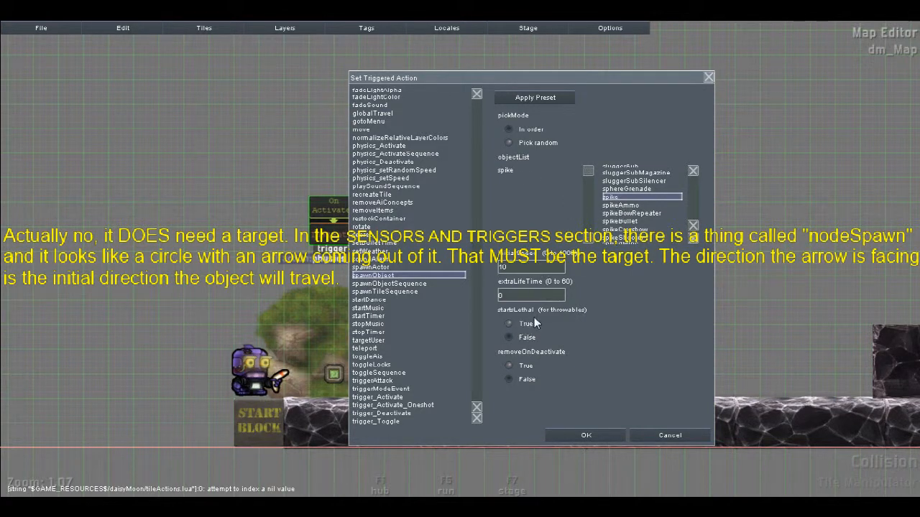
left_click(509, 338)
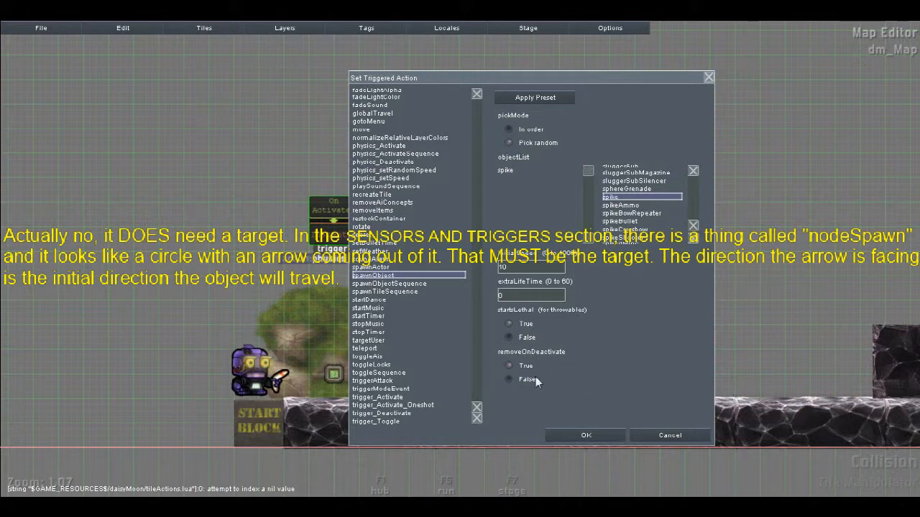
mouse_move(514, 218)
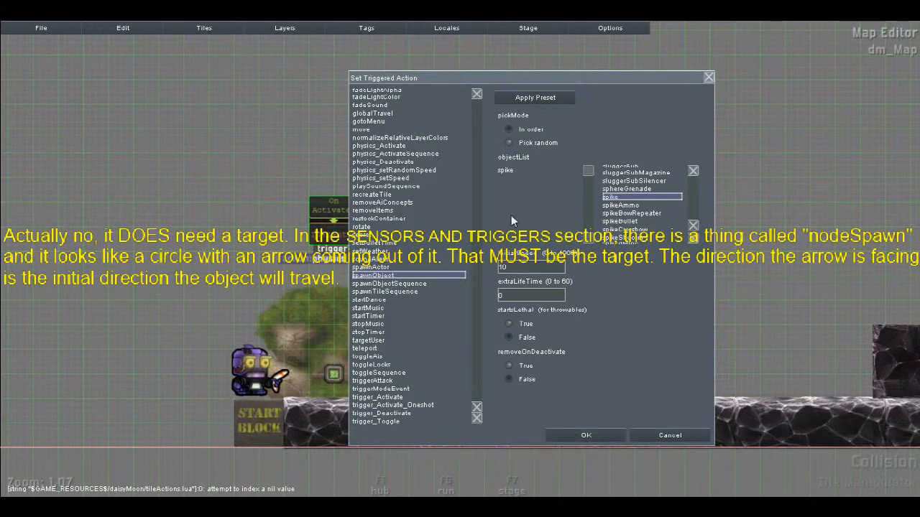
left_click(585, 434)
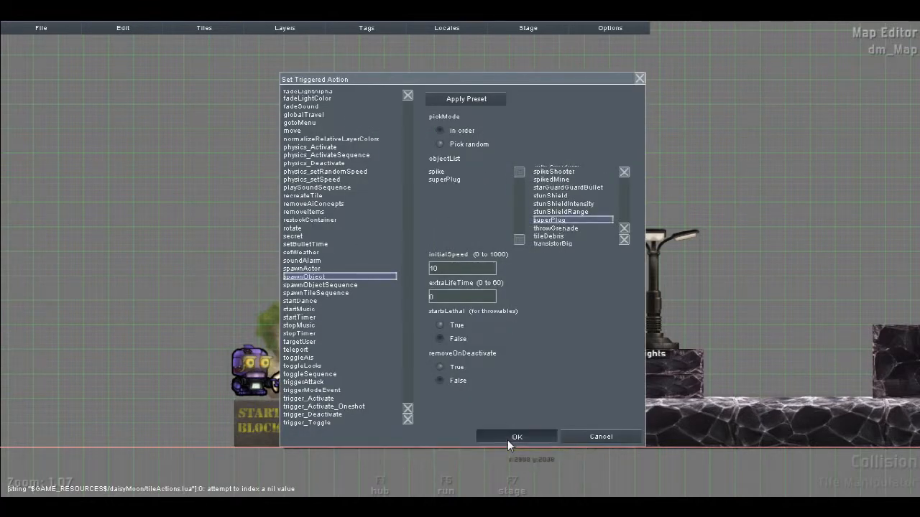
left_click(517, 437)
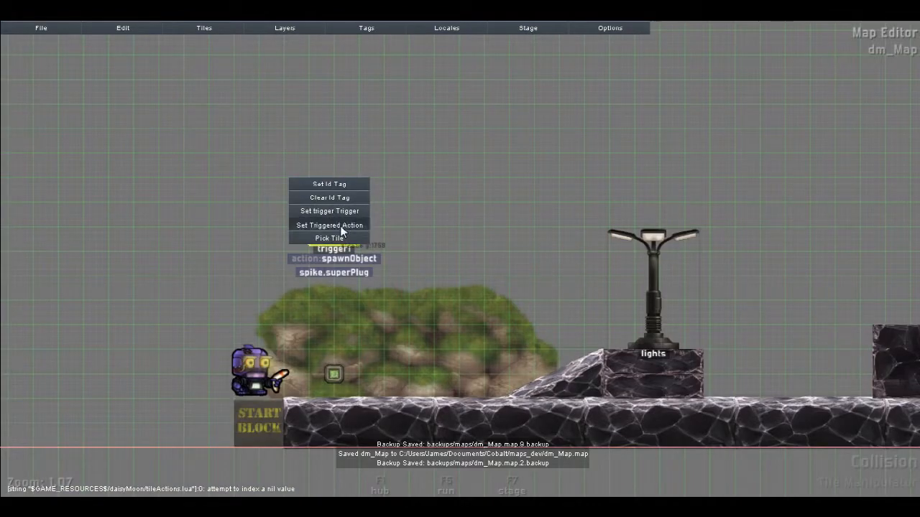
Step: Switch trigger1 to spawnObjectSequence with superPlug, 0.2 initial delay and 0.1 delay
left_click(330, 224)
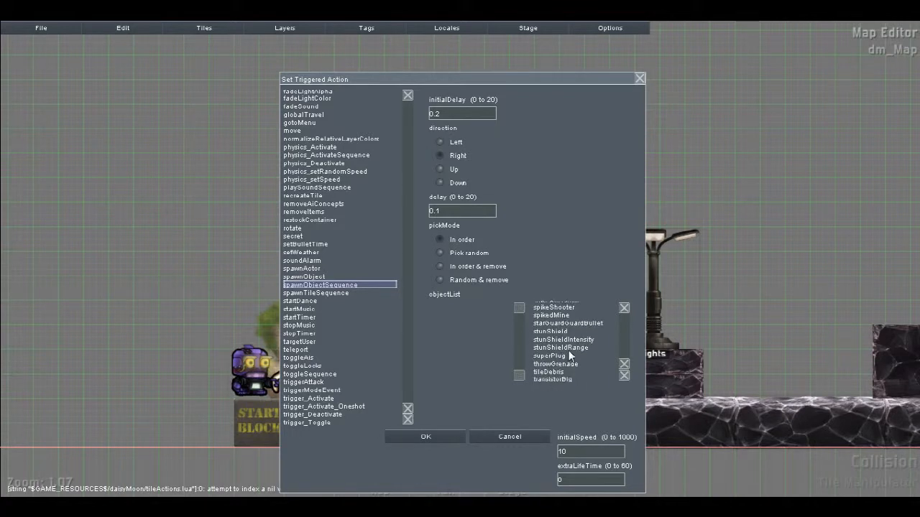
left_click(549, 357)
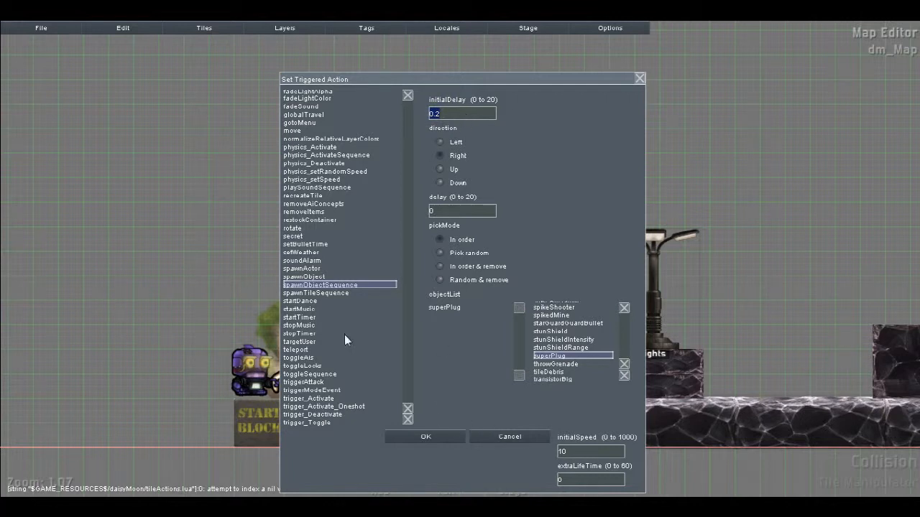
left_click(313, 204)
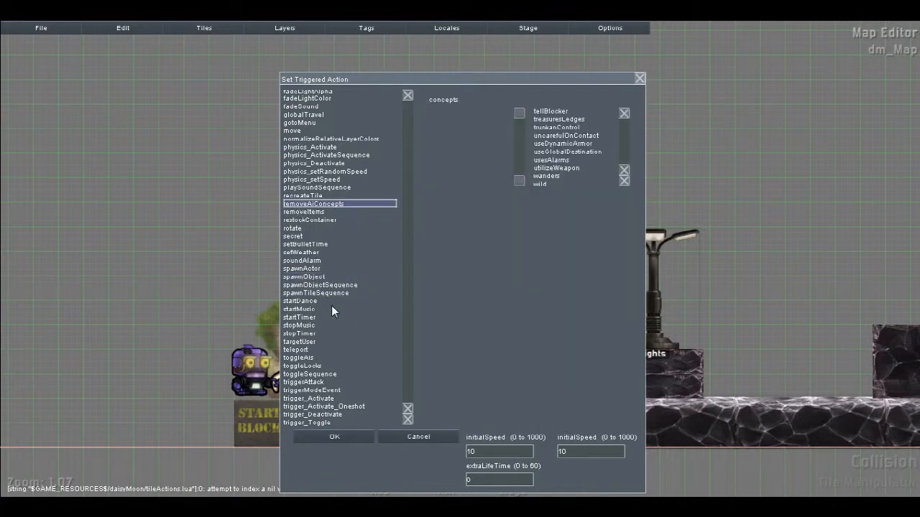
left_click(319, 285)
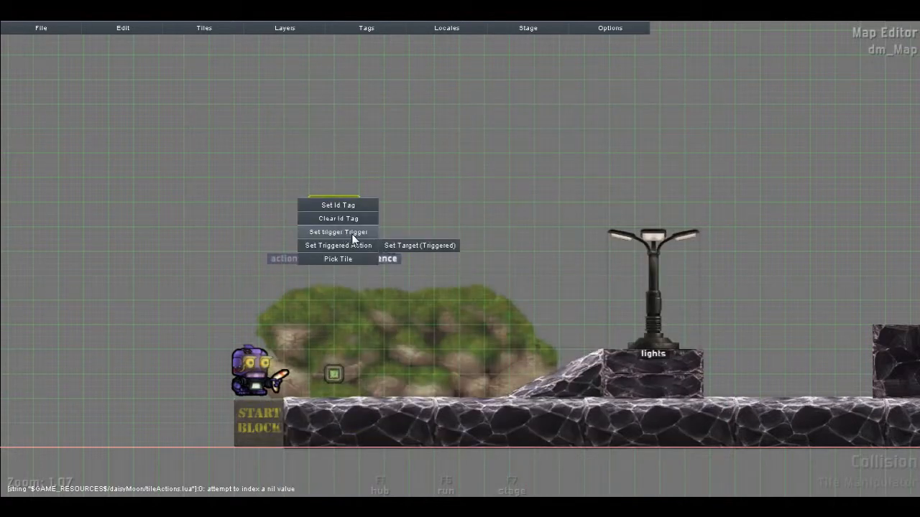
Step: Reopen trigger1's action settings to review the sequence
left_click(338, 244)
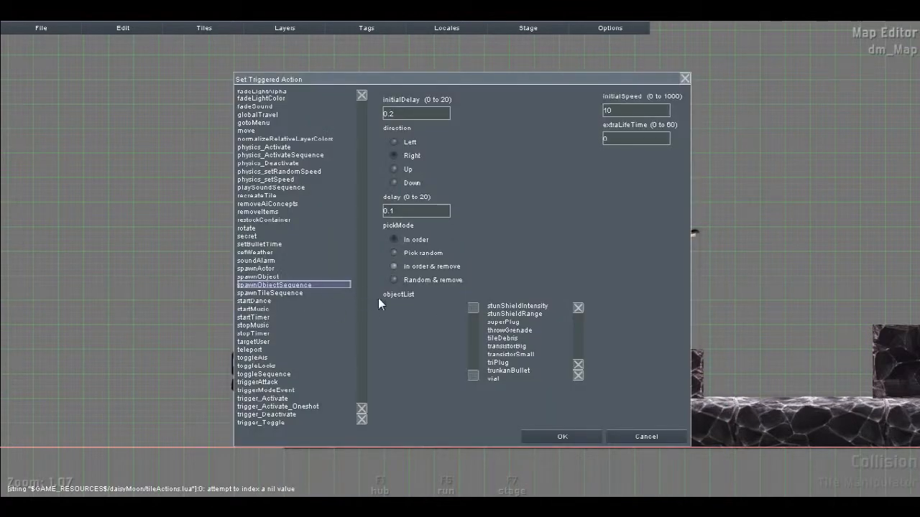
mouse_move(523, 331)
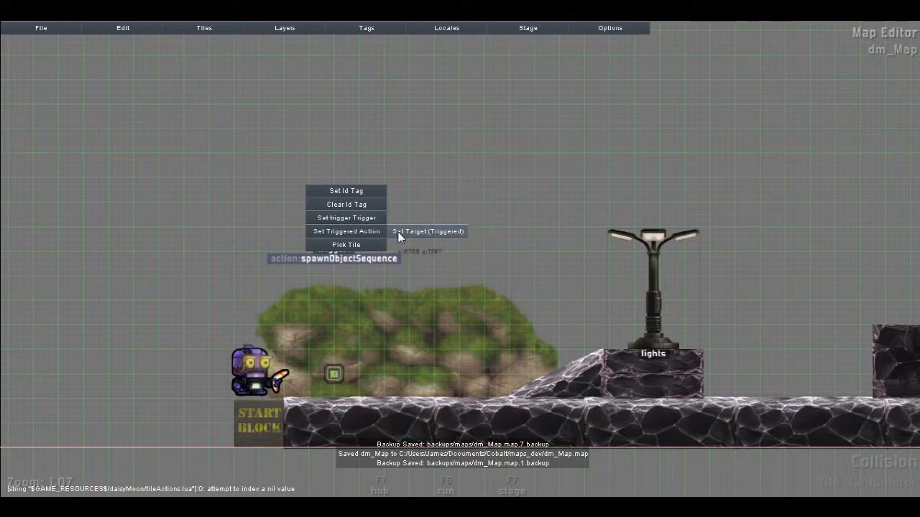
left_click(428, 230)
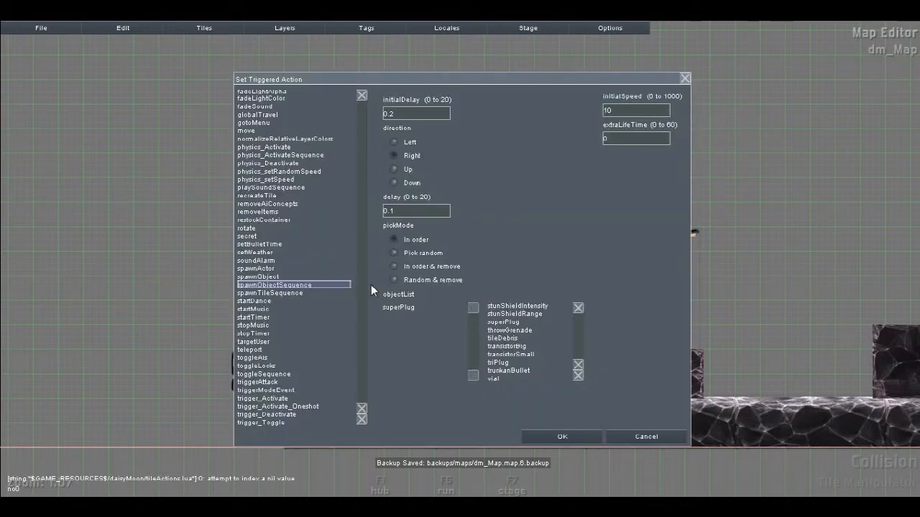
Step: Replace the spawn sequence with a startMusic action and confirm it
left_click(270, 293)
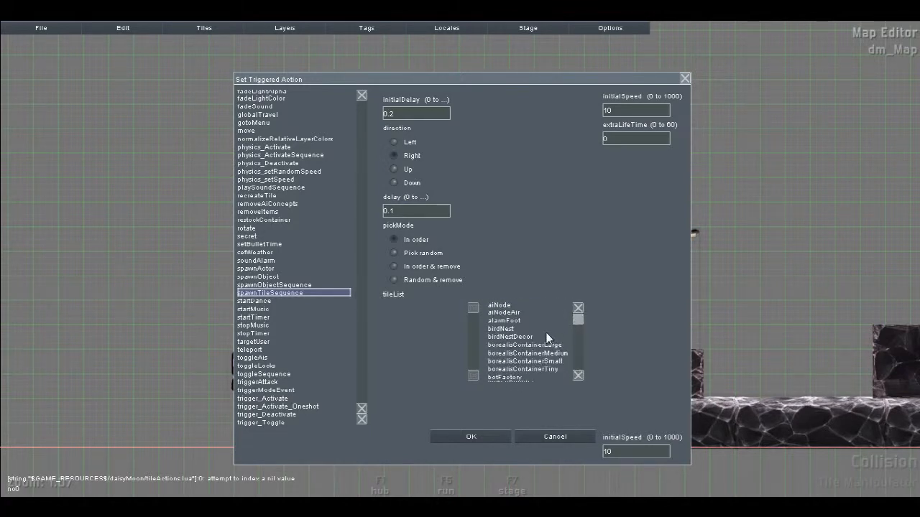
mouse_move(264, 310)
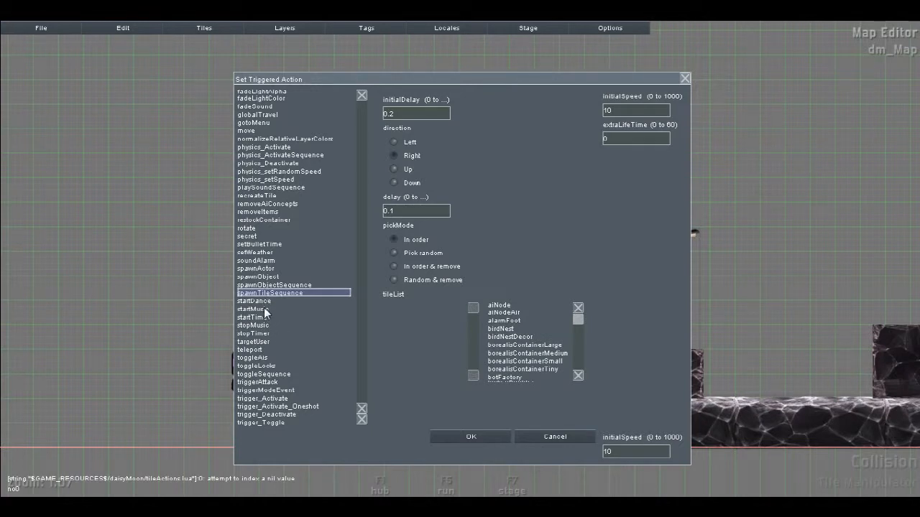
left_click(253, 309)
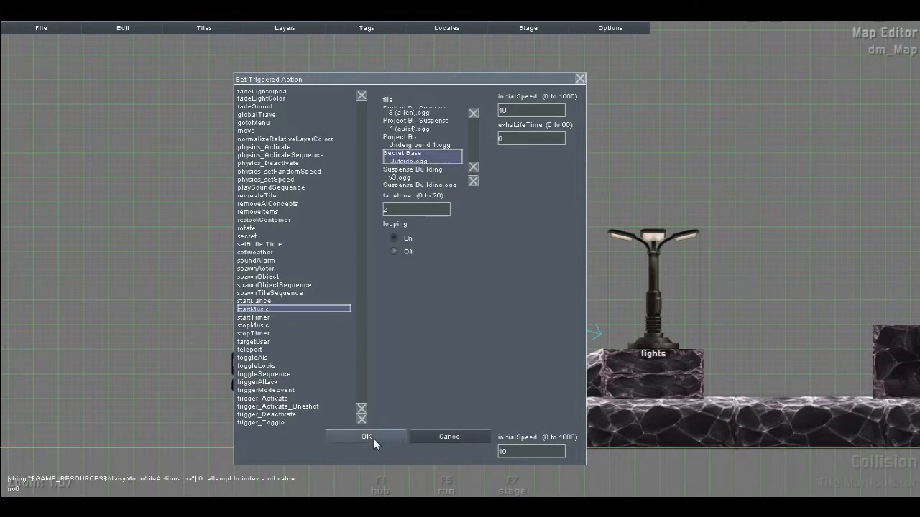
left_click(365, 437)
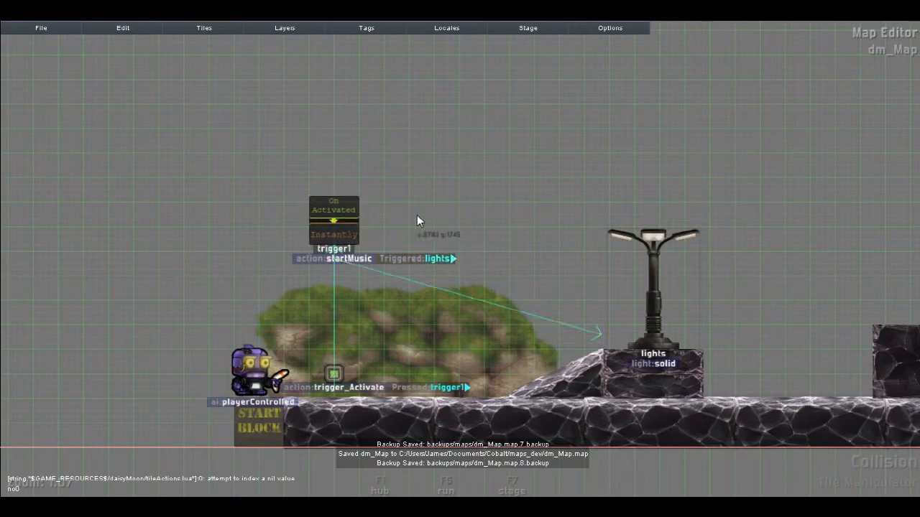
Step: Open the Set Trigger Trigger dialog for trigger1
left_click(345, 259)
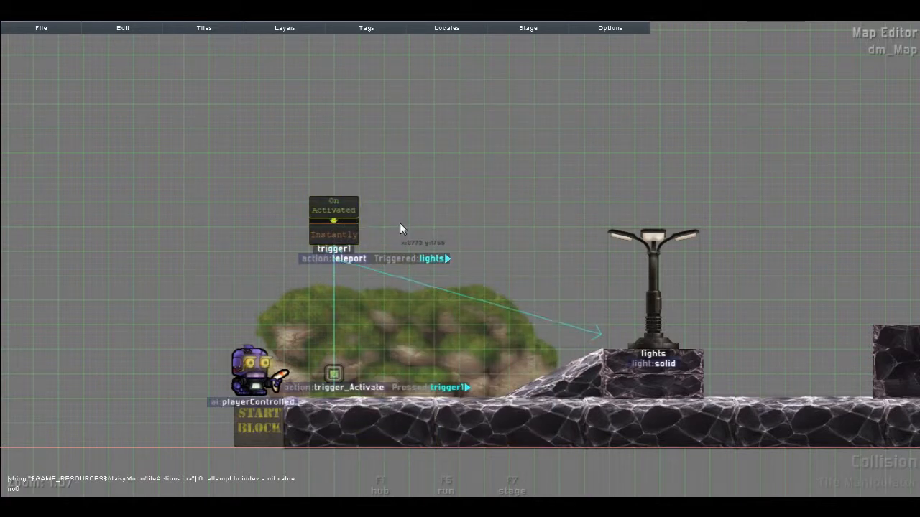
mouse_move(388, 210)
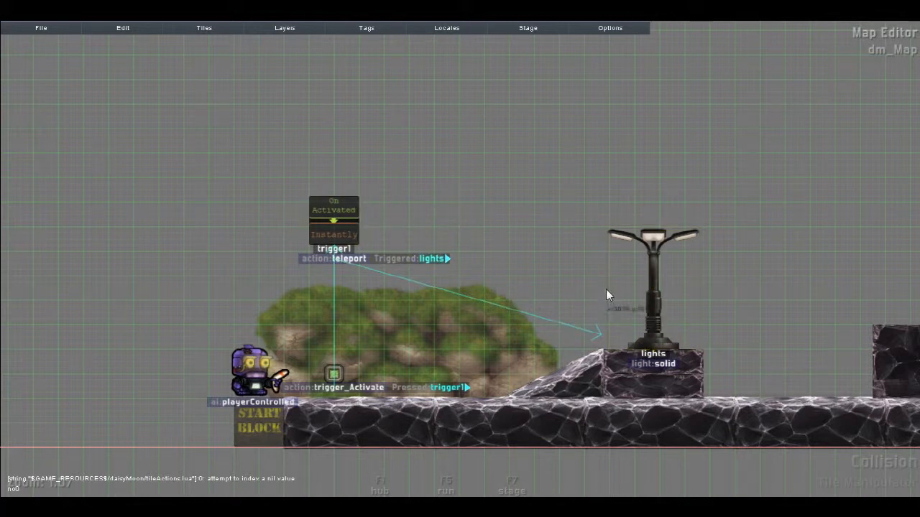
mouse_move(567, 257)
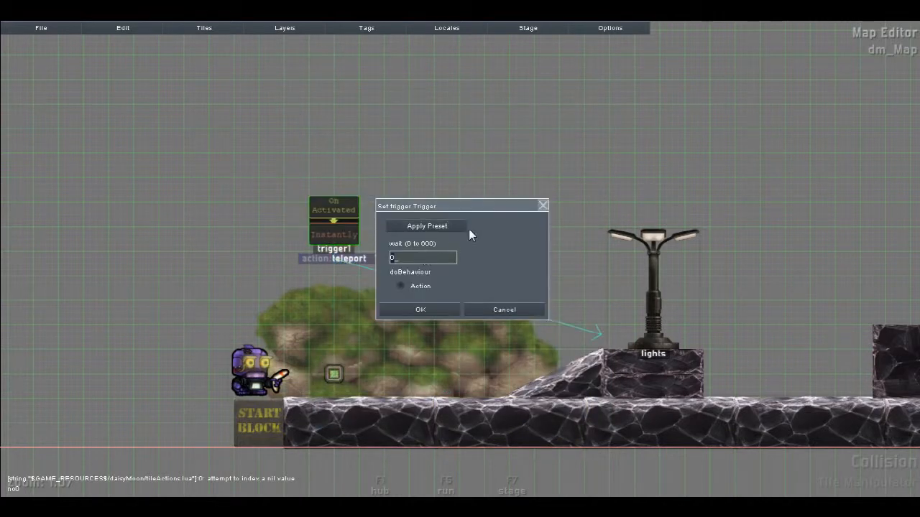
Step: Enter a wait value of 0.15 for trigger1 and close the dialog
type("0.15")
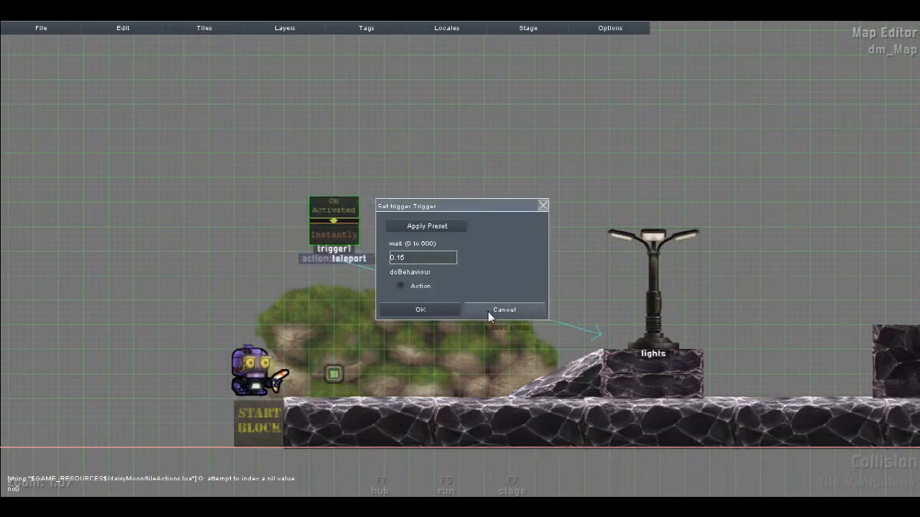
left_click(503, 310)
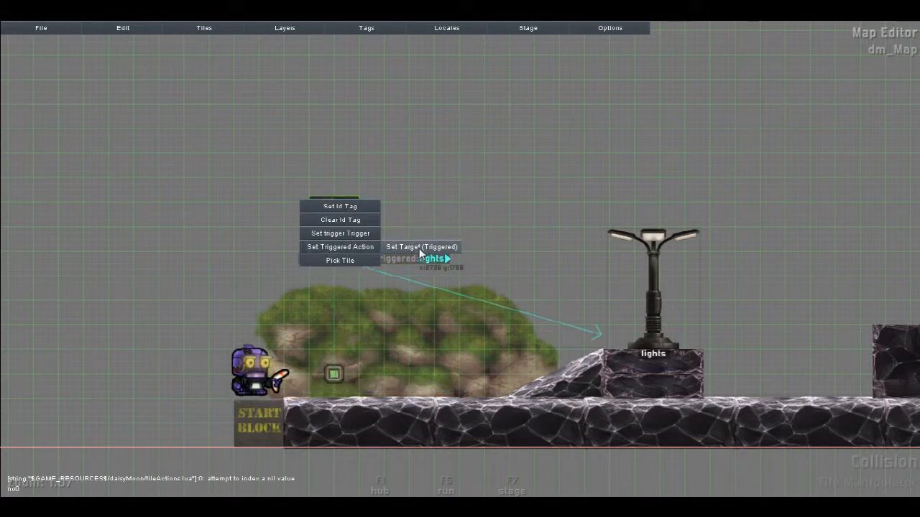
Step: Confirm the teleport's triggered target, then pick a toggle action for trigger1
left_click(422, 247)
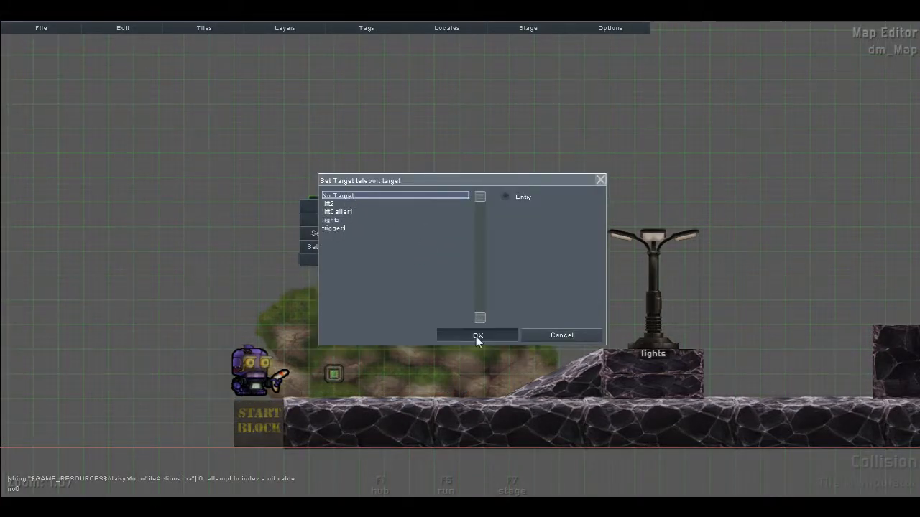
left_click(478, 336)
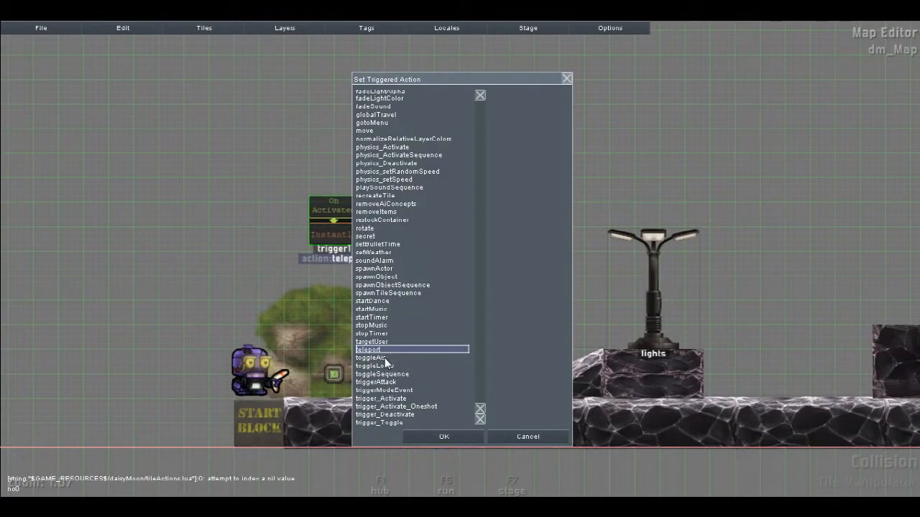
left_click(371, 357)
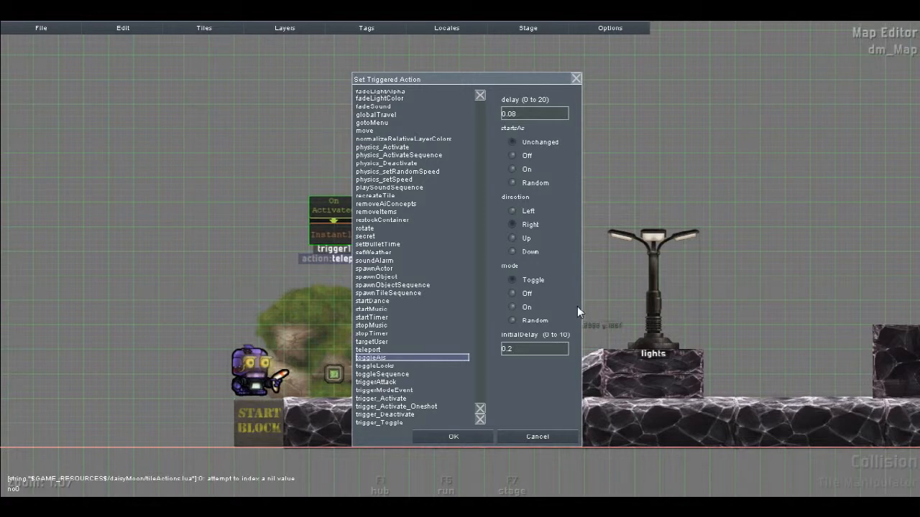
mouse_move(535, 135)
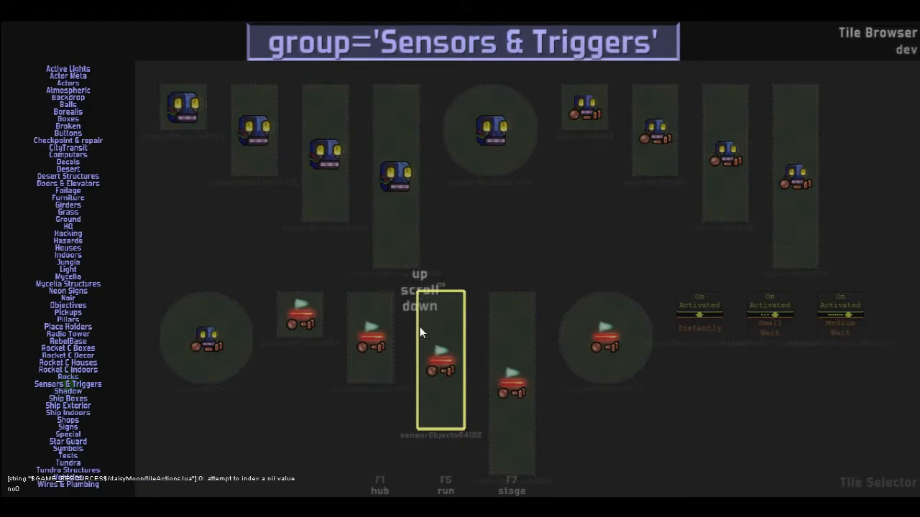
Step: Pick an actor tile from the Actors group and place it in the level
left_click(66, 75)
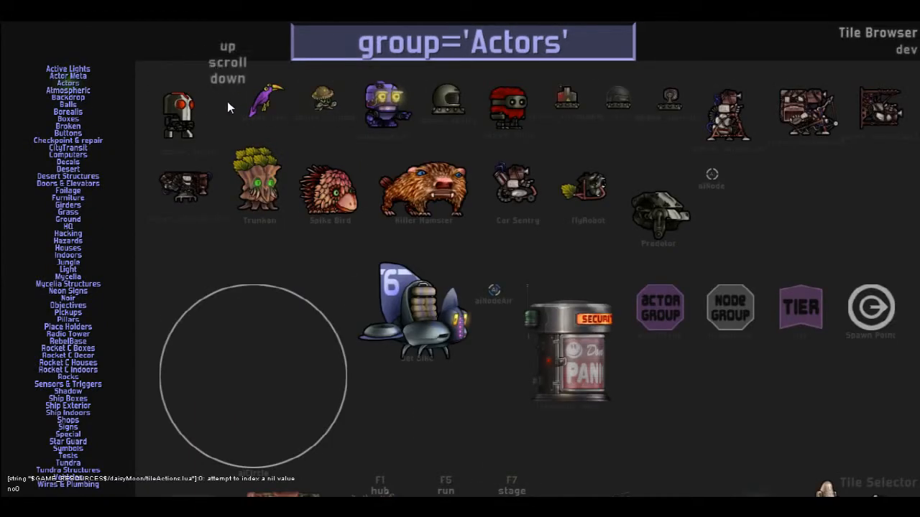
left_click(187, 115)
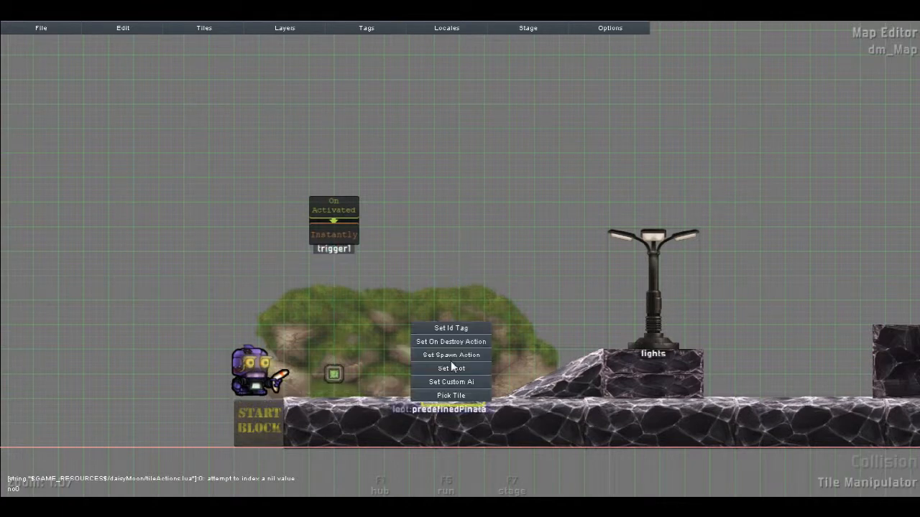
left_click(451, 327)
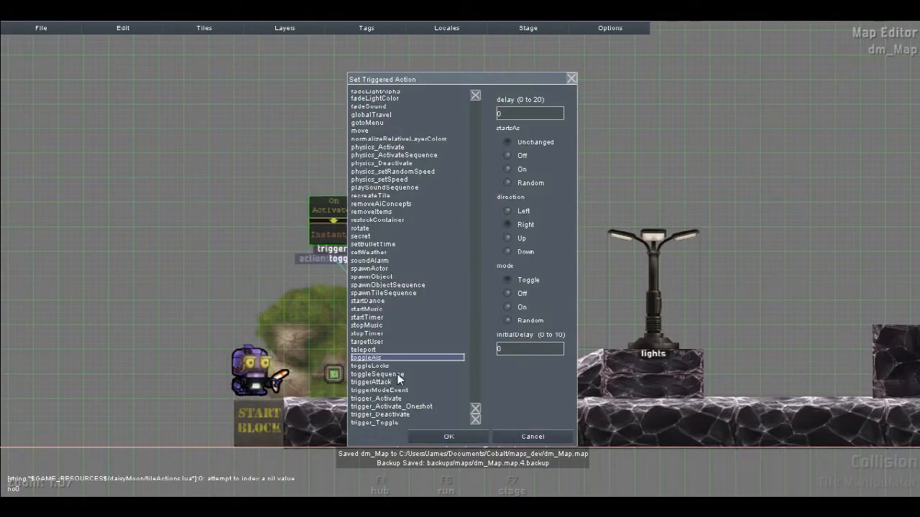
mouse_move(424, 350)
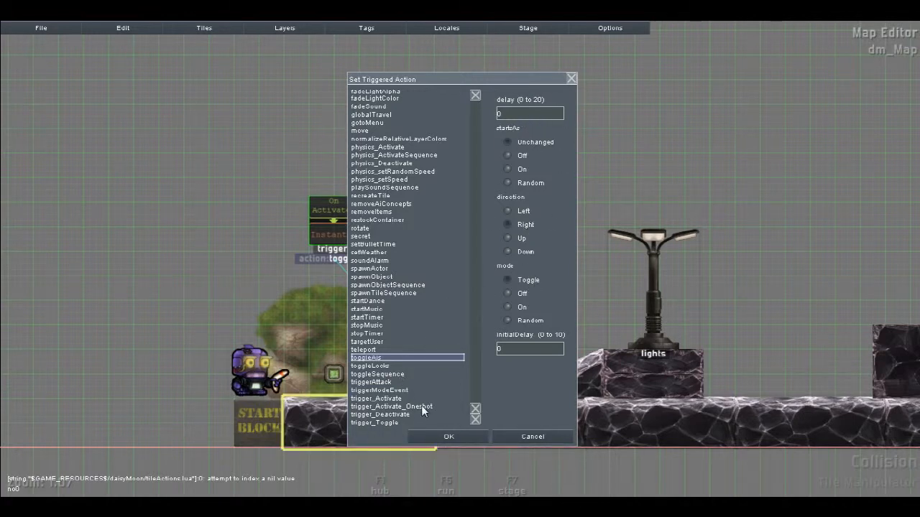
Step: Try triggerModeEvent, then choose explosionSequence as trigger1's triggered action
left_click(380, 391)
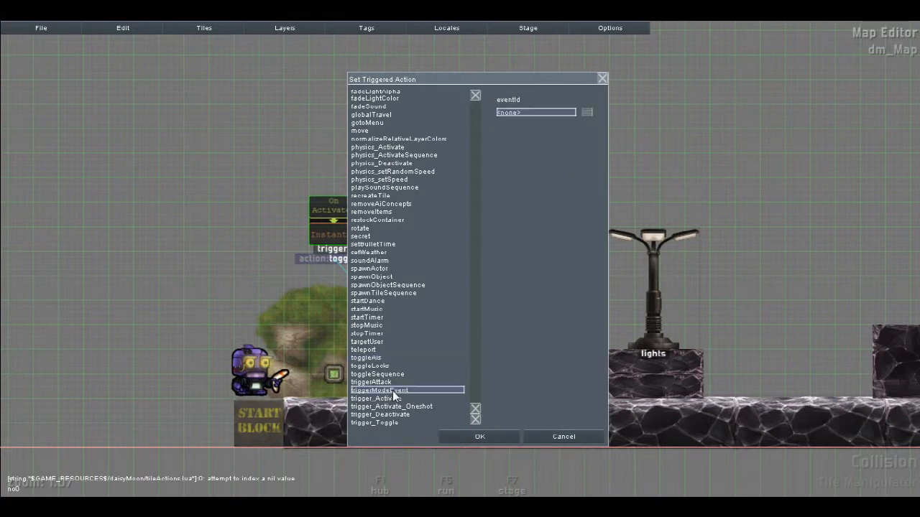
left_click(480, 437)
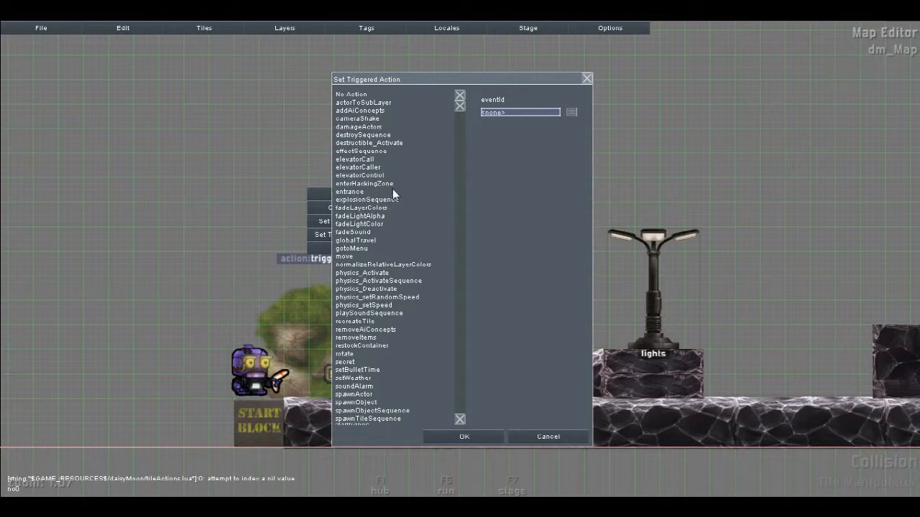
left_click(368, 198)
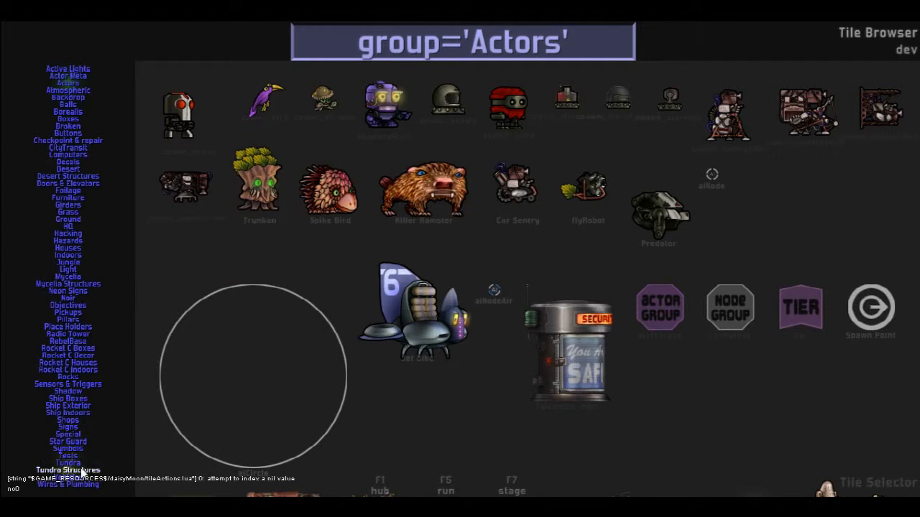
Step: Return to the explosionSequence settings showing intensity 1, rightward direction, 0.15 delay
left_click(68, 384)
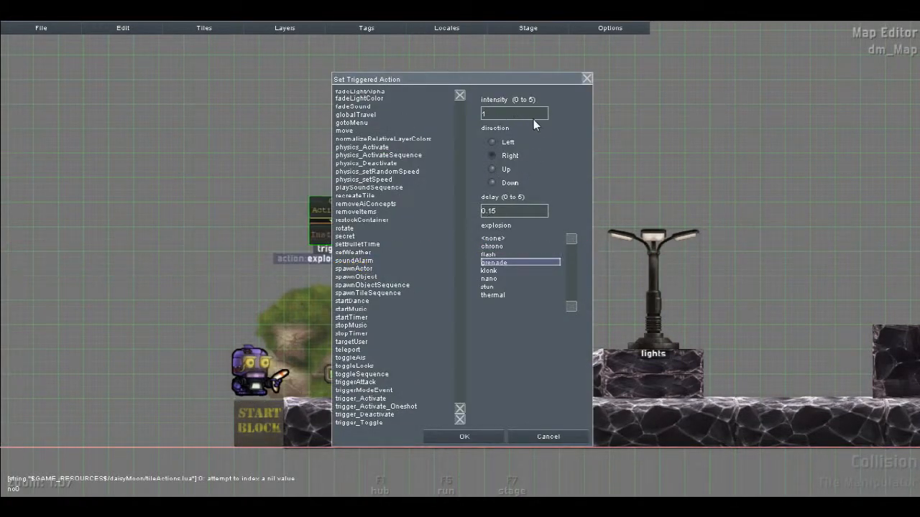
mouse_move(564, 225)
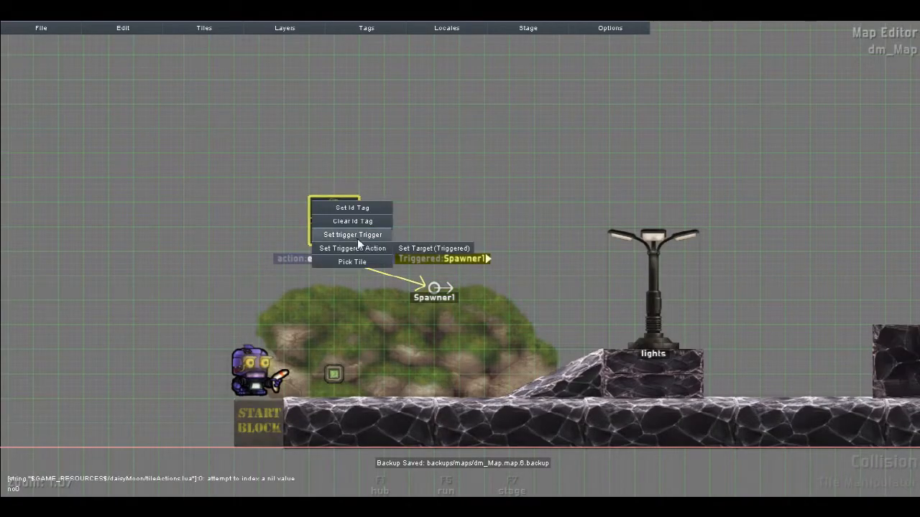
Step: Reopen trigger1's explosionSequence settings, now aimed at Spawner1 with thermal type
left_click(352, 247)
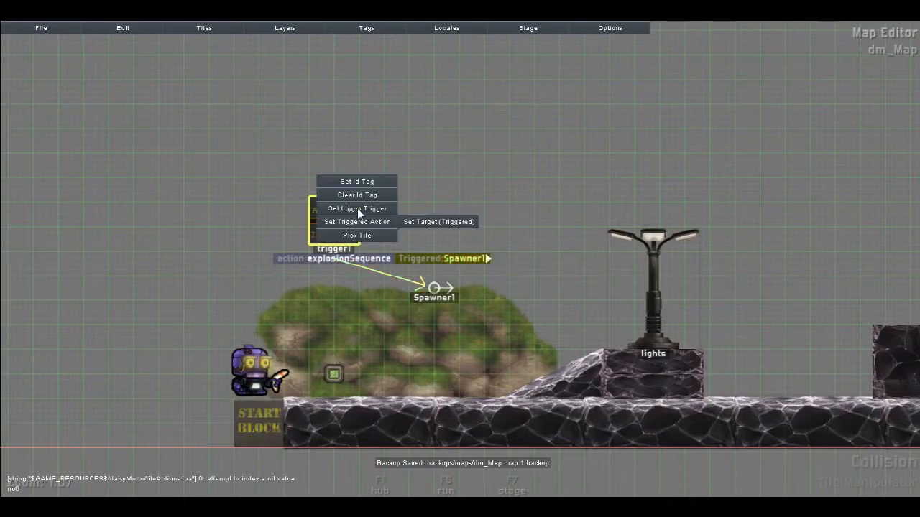
left_click(357, 221)
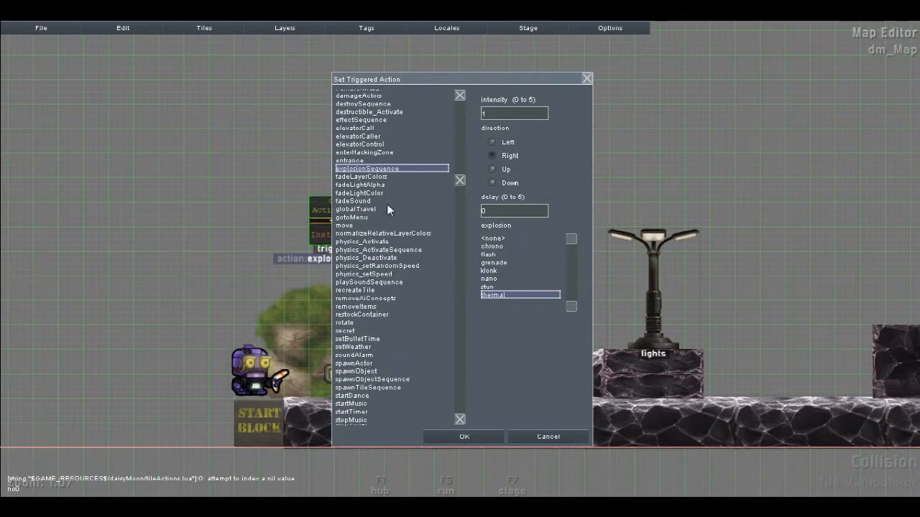
Step: Set trigger1's action to an effectSequence using the electroSpark effect and confirm it
left_click(362, 120)
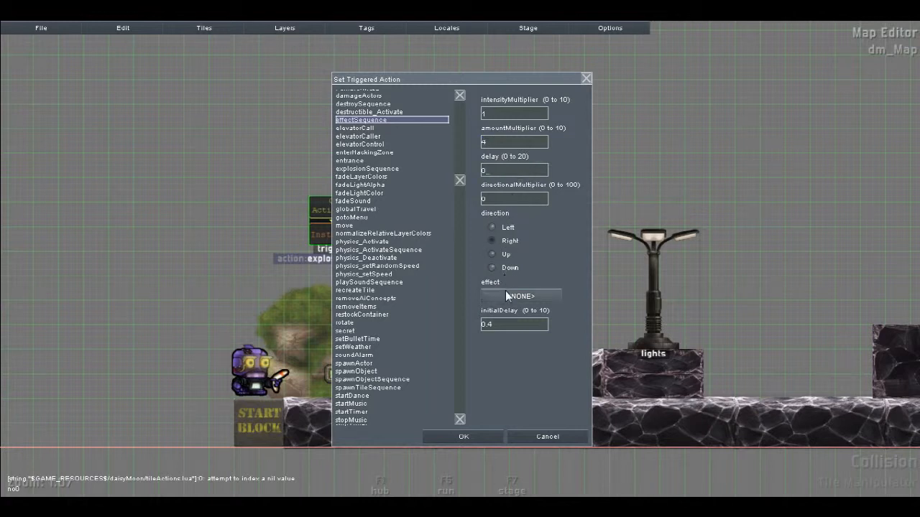
left_click(520, 296)
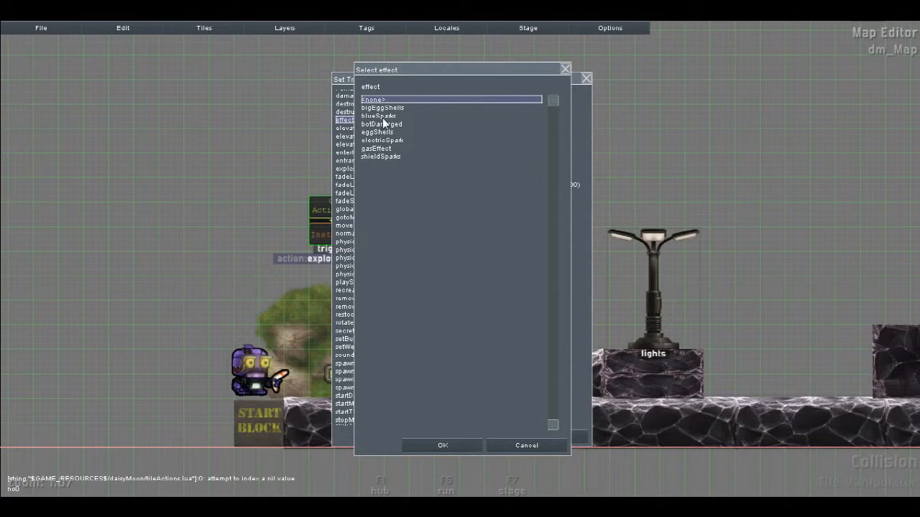
left_click(382, 141)
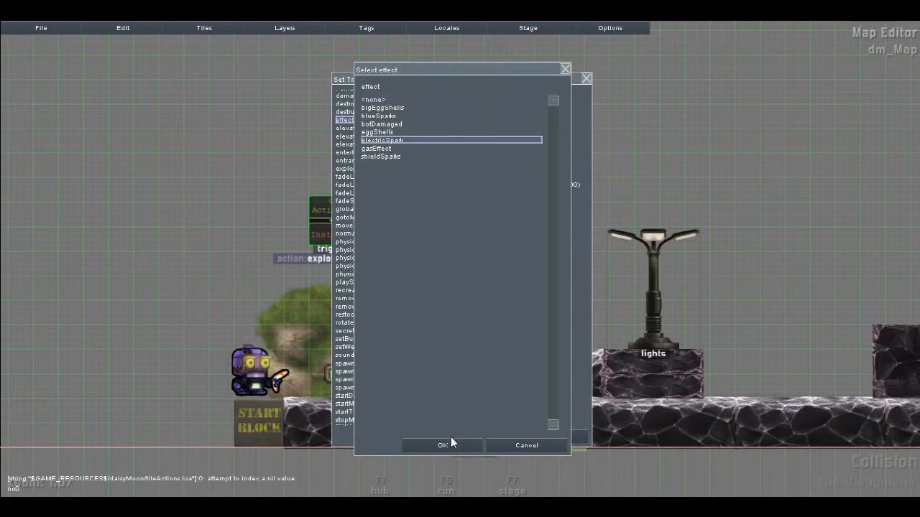
left_click(442, 445)
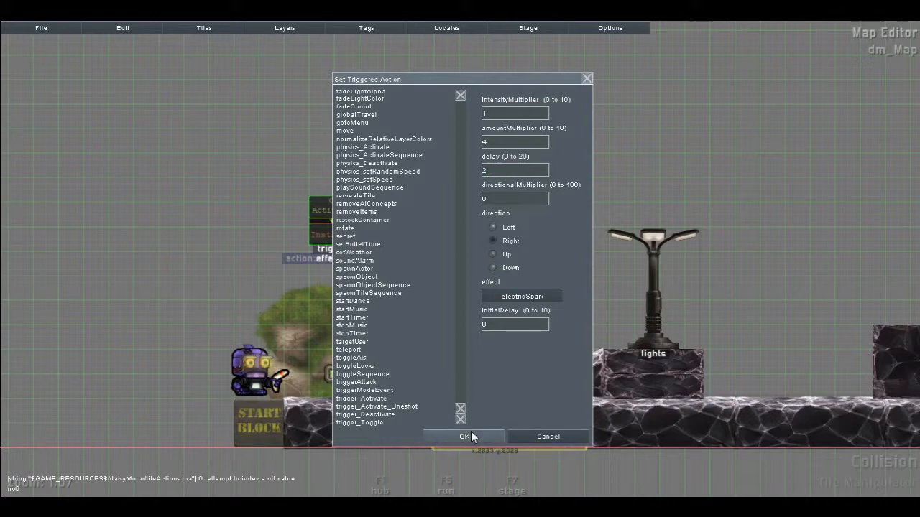
left_click(464, 437)
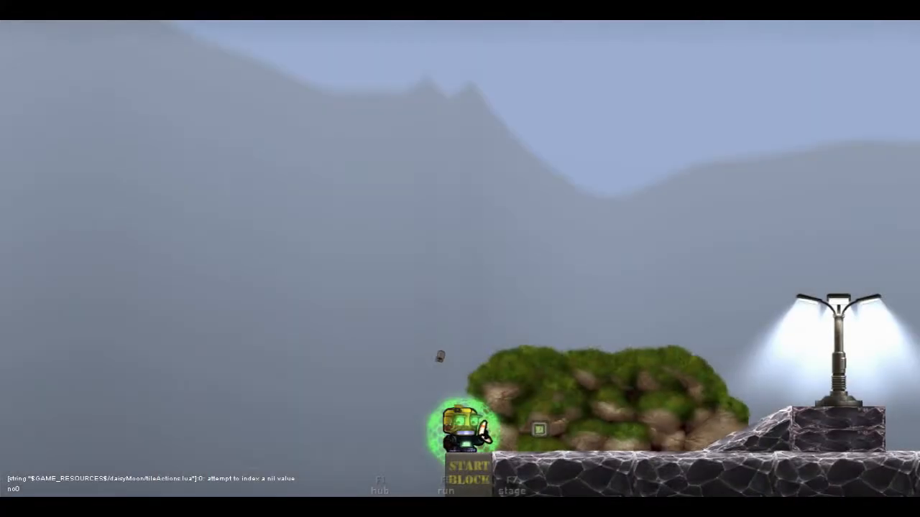